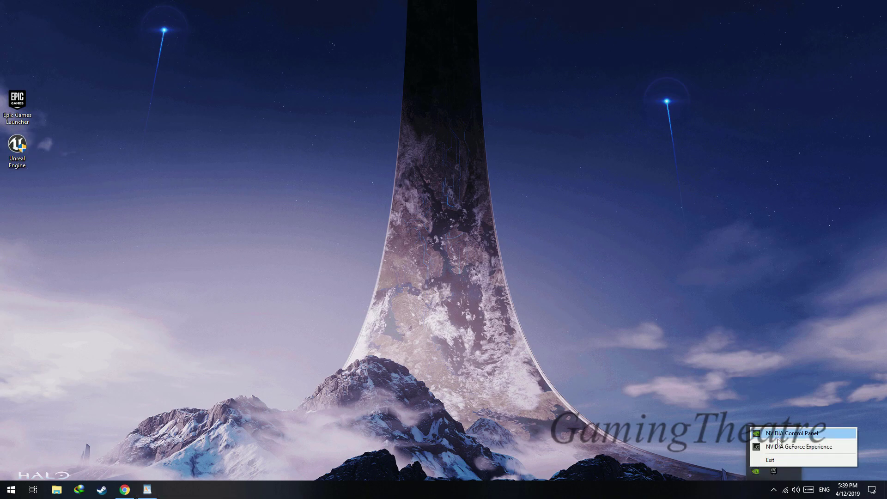
Check for graphics driver updates in GeForce Experience.
left_click(800, 447)
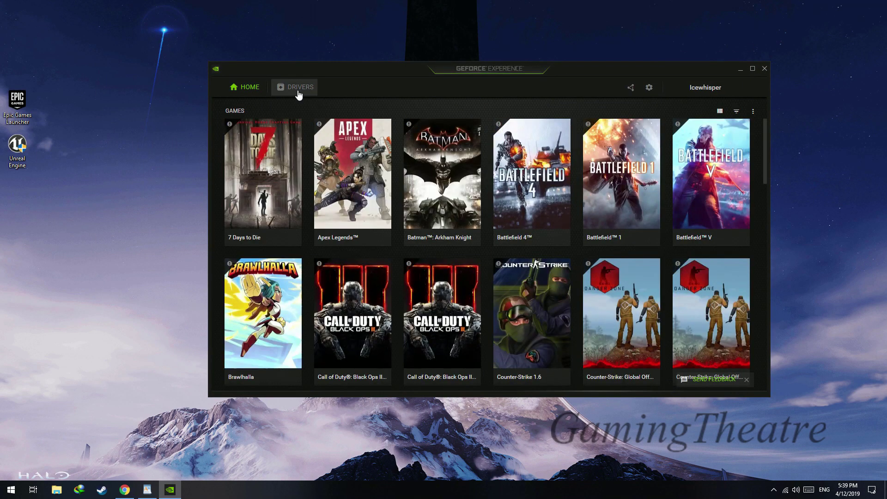
left_click(300, 86)
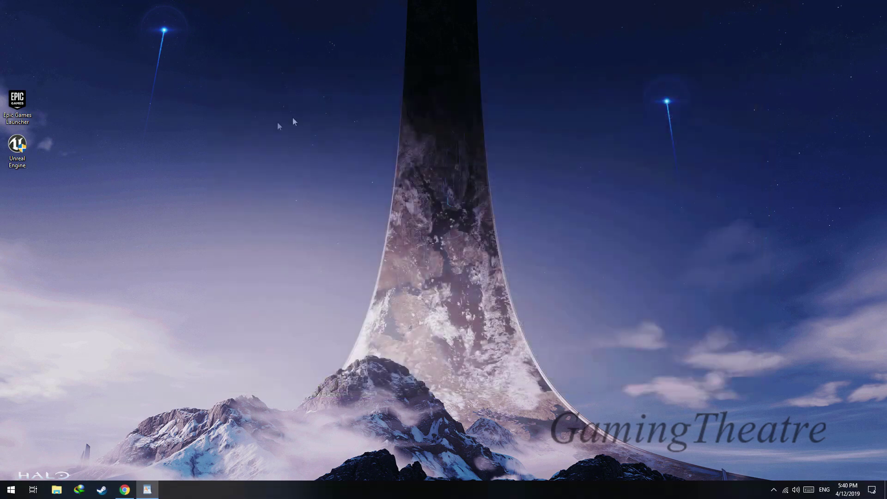
Append -dx12 -raytracing to the Unreal Engine shortcut's target and save the properties.
right_click(17, 146)
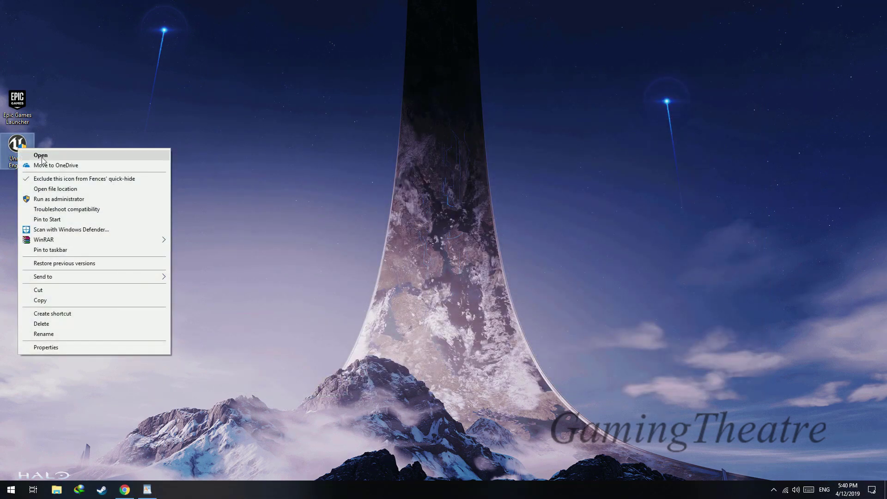
mouse_move(72, 344)
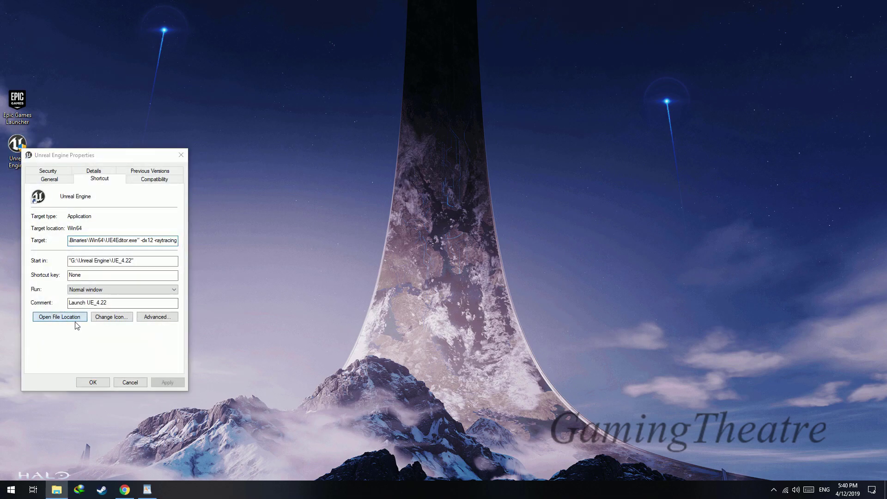
left_click(59, 316)
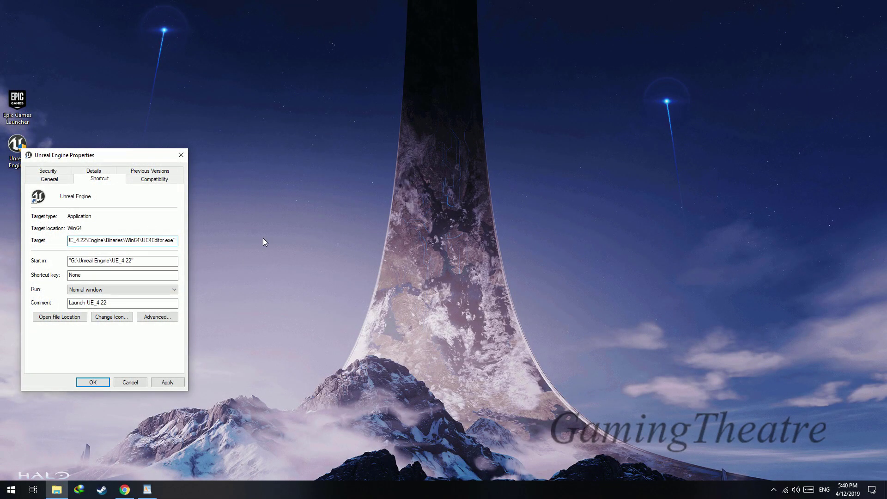
type("-dx12")
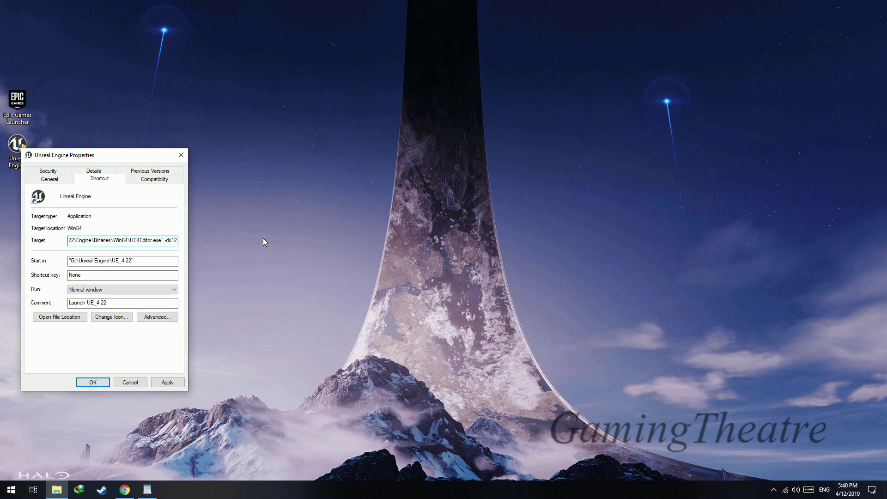
type("-raytra")
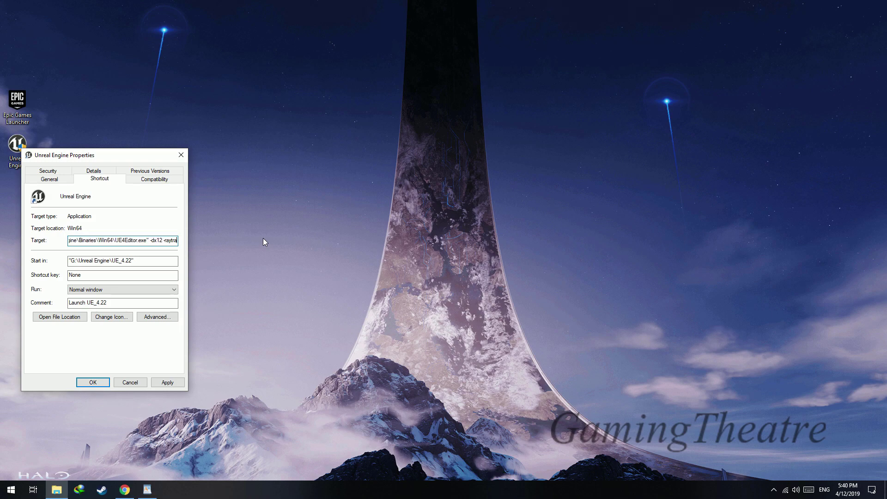
left_click(92, 382)
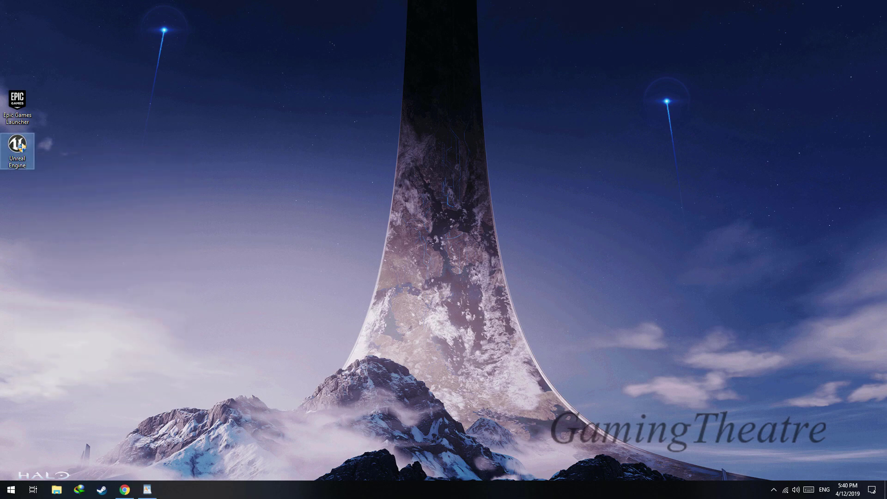
Launch UE4, tick Ray Tracing in Project Settings, choose Restart Later and close the settings.
double_click(16, 144)
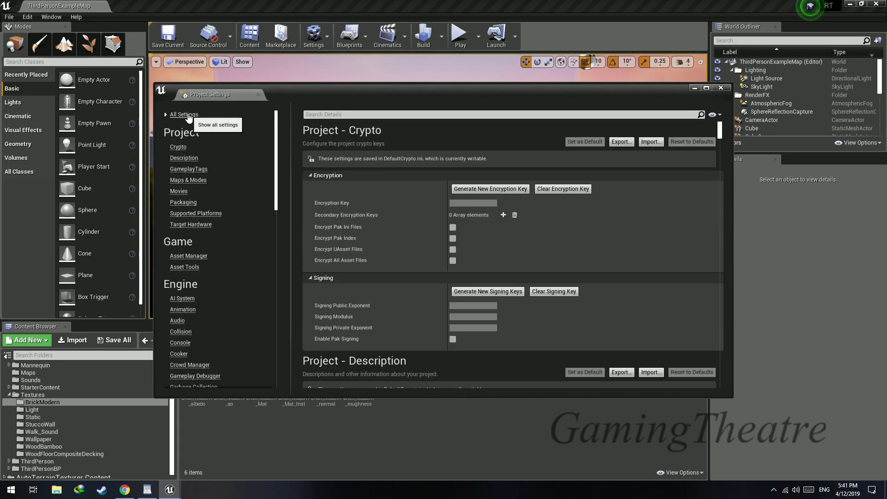
type("rayt")
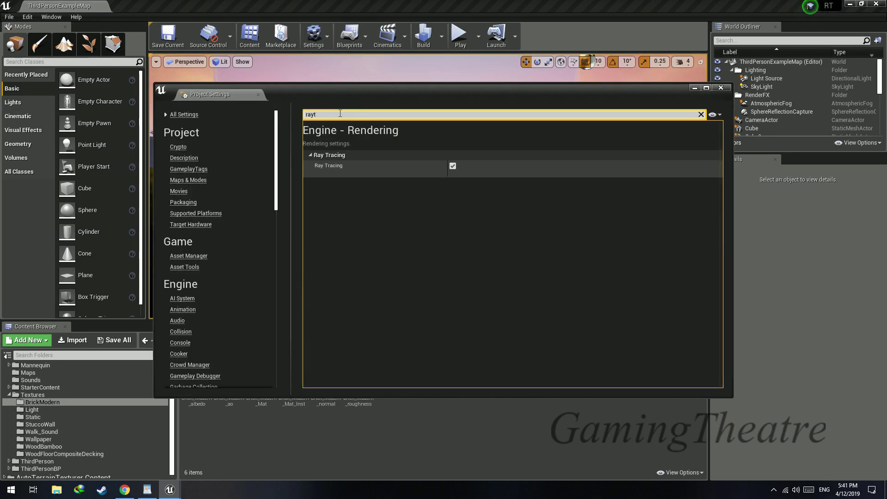
left_click(452, 165)
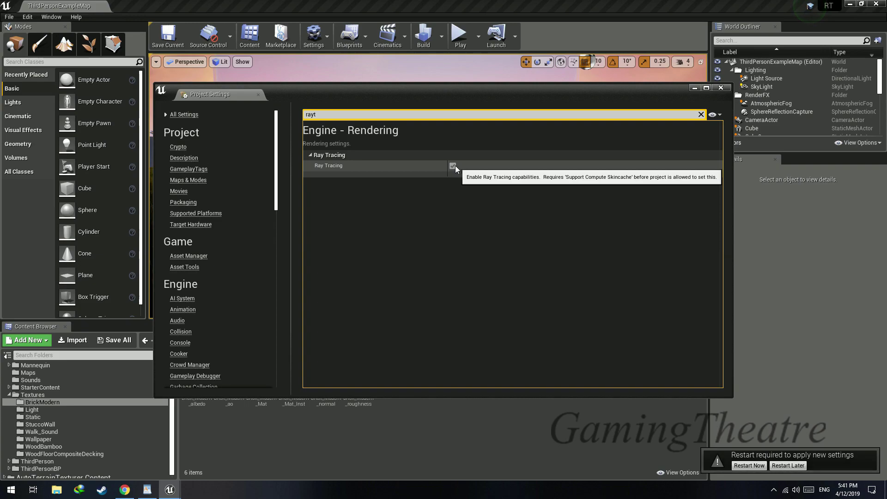
left_click(453, 165)
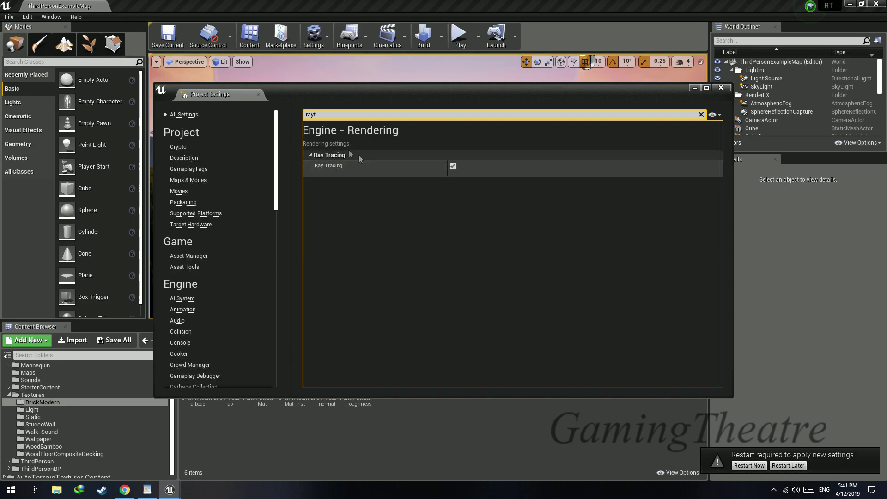
mouse_move(515, 240)
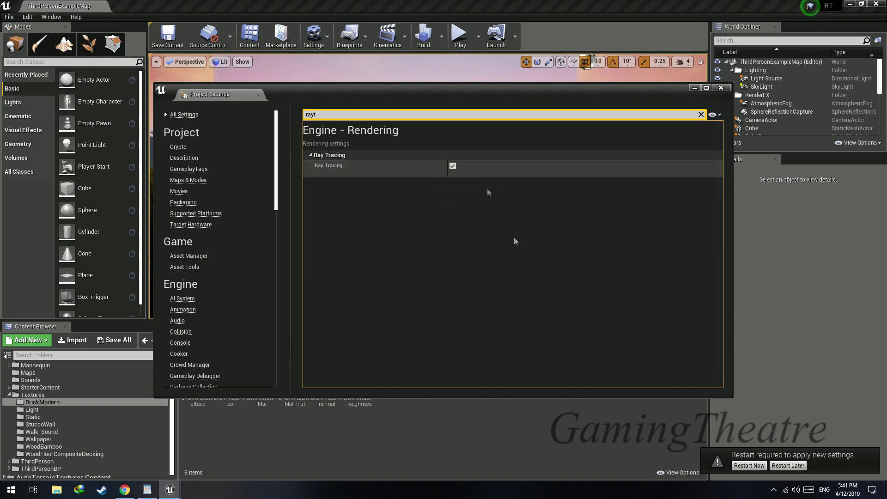
left_click(788, 465)
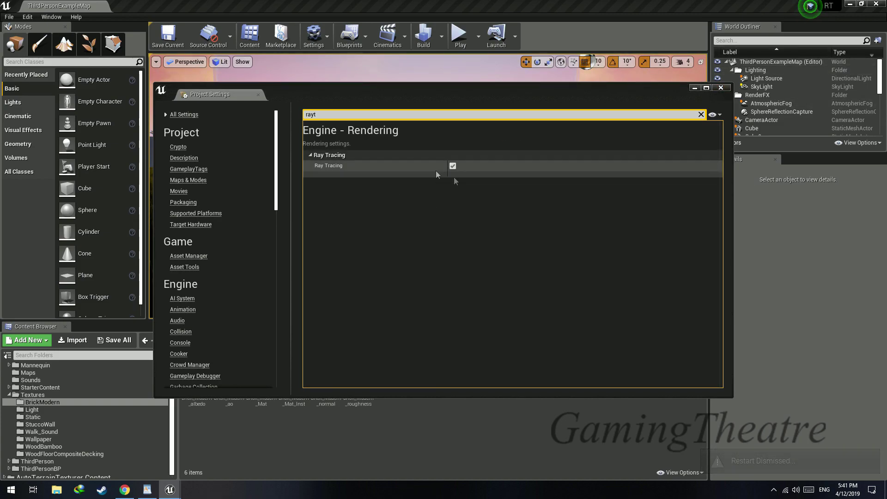
left_click(720, 87)
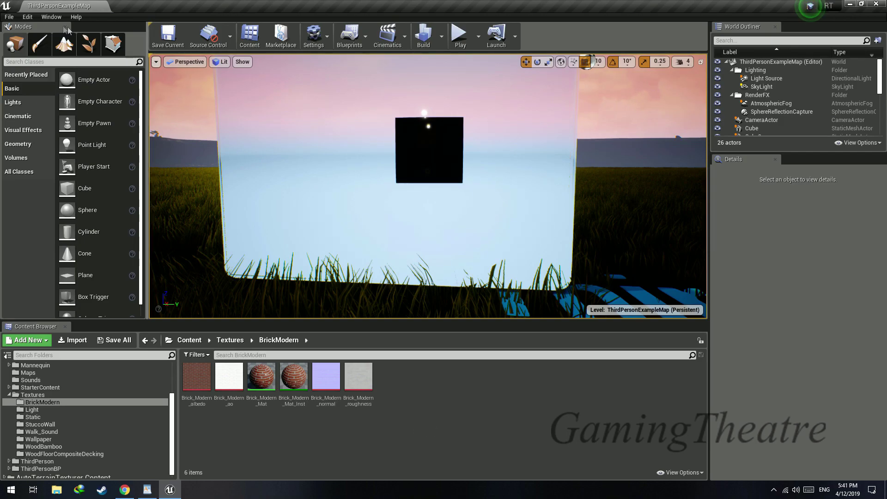
Load the Corridor level from the File menu with the FPS readout showing.
left_click(9, 17)
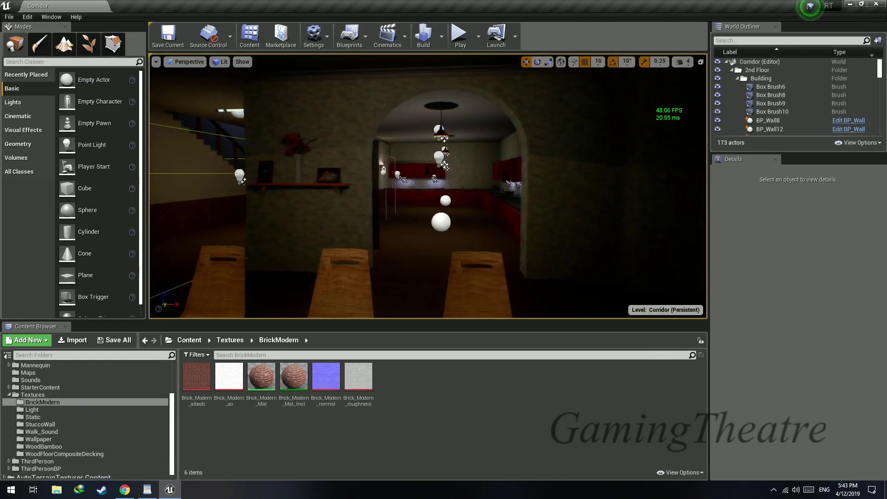
Bring up the console command line over the Corridor viewport.
key("`")
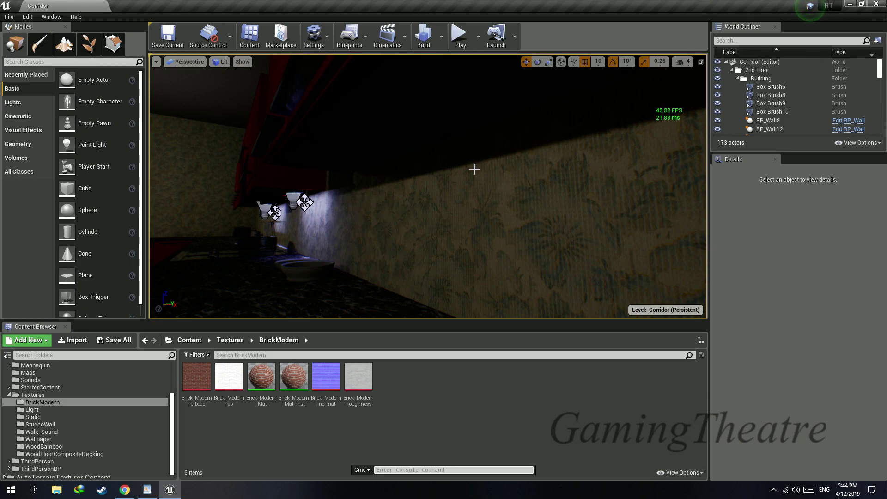
Enter r.RayTracing.AmbientOcclusion 0 in the console, raising the frame rate to about 56 FPS.
type("r.ray")
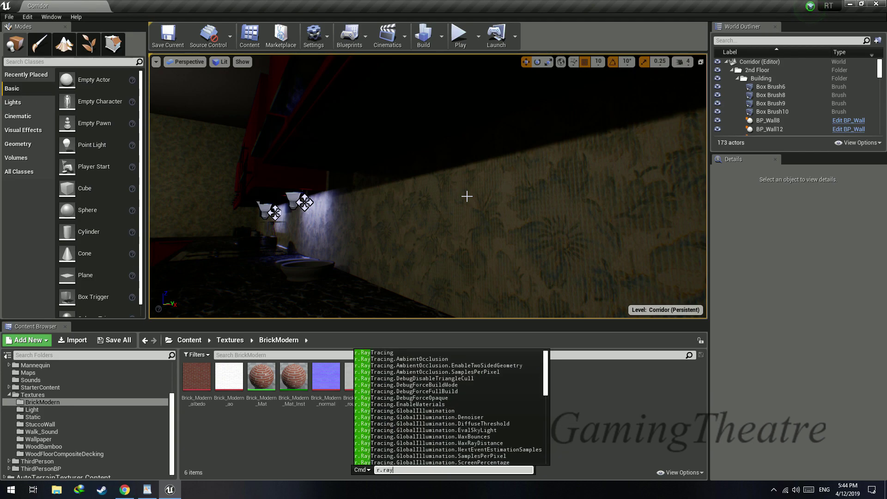
left_click(402, 359)
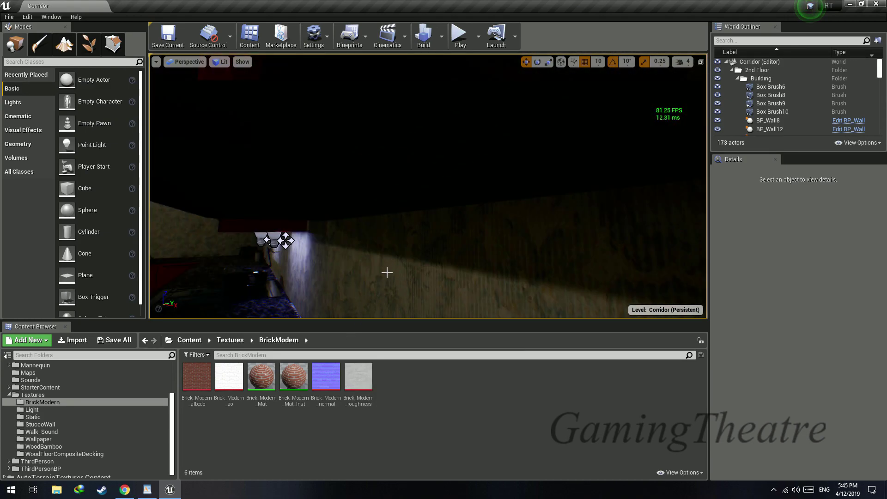
type("r.RayTracing.AmbientOcclusion")
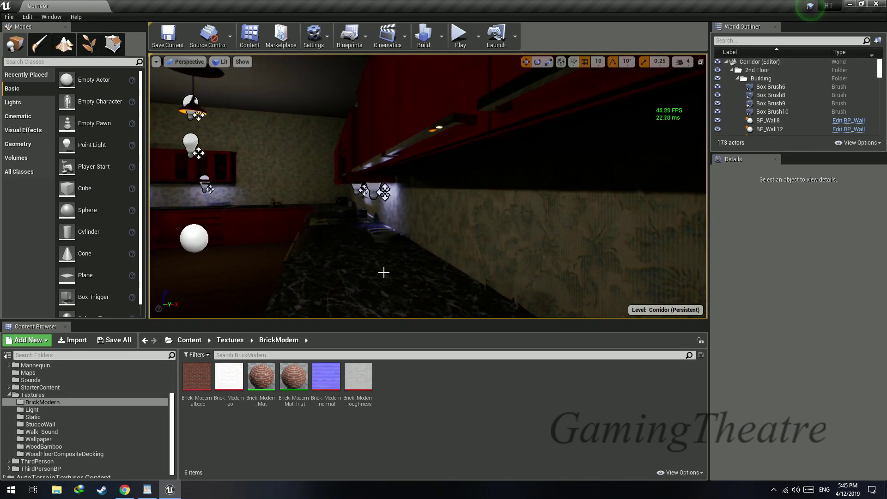
type("r.ra")
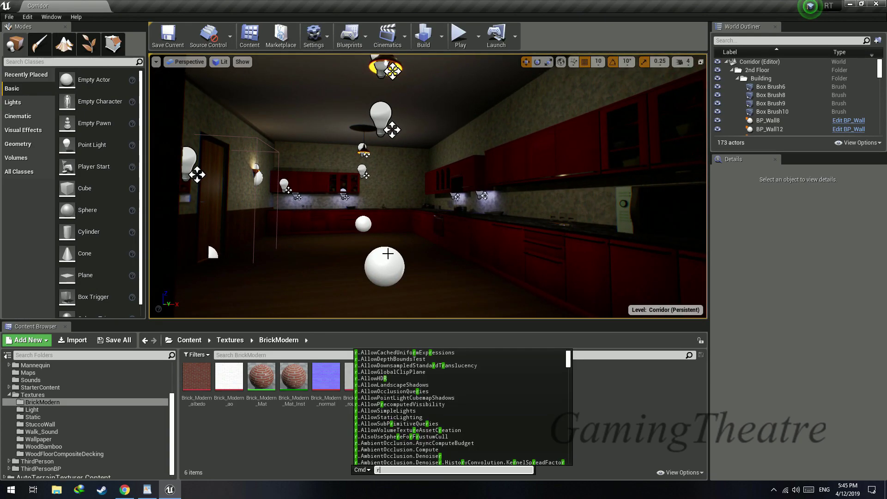
type("r.RayTracing.AmbientOcclusion 0")
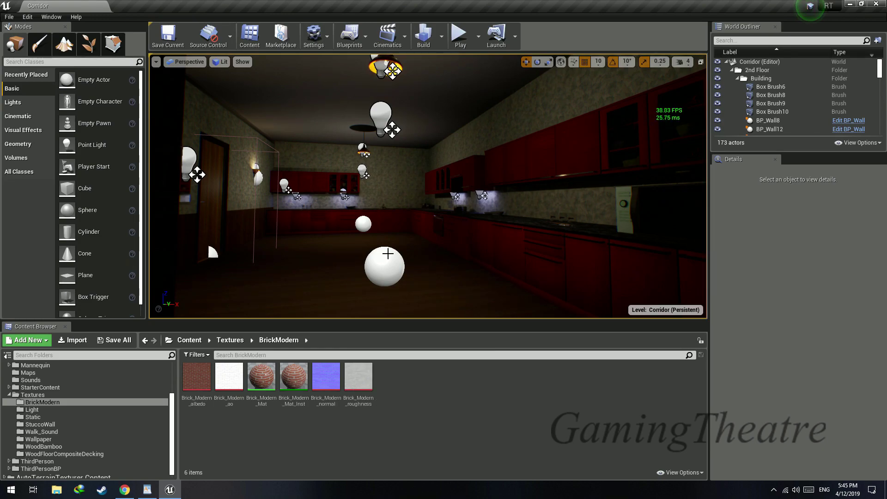
type("r.r")
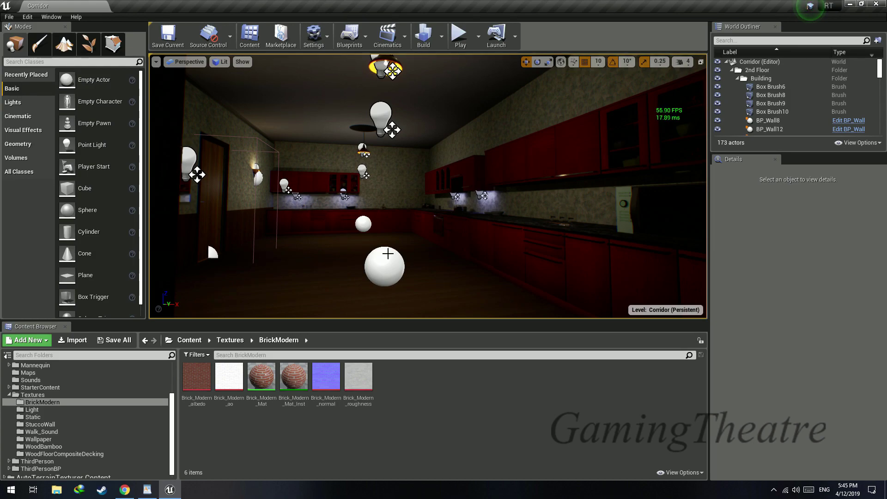
Submit r.RayTracing in the console and view the city-skyline window at about 35 FPS.
key("`")
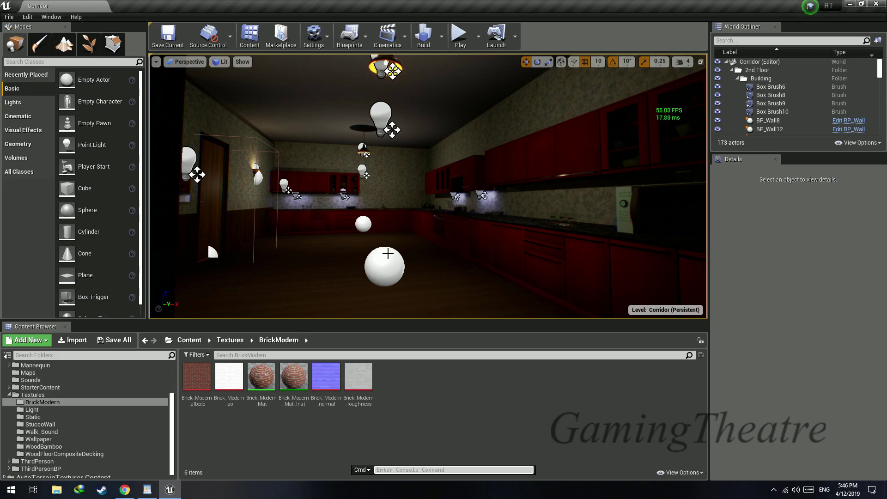
type("r.RayTracing")
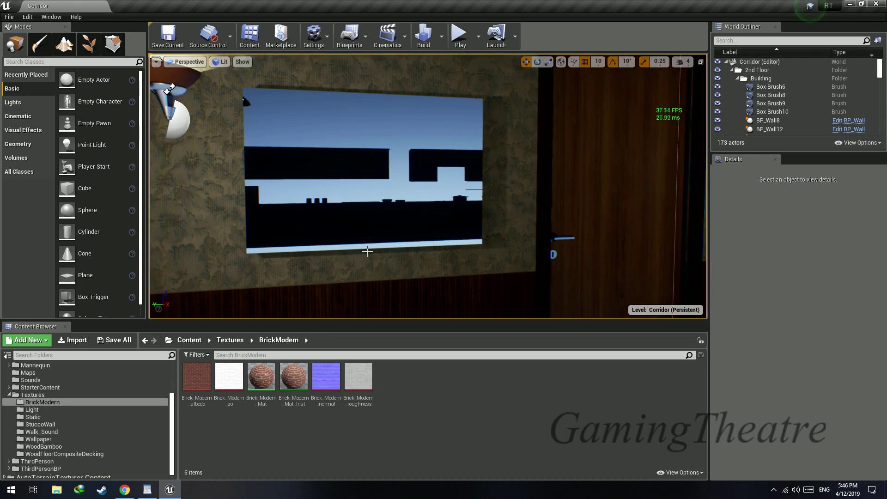
Run r.RayTracing.EnableMaterials 0 so the mirror reflection goes black at about 38 FPS.
key("`")
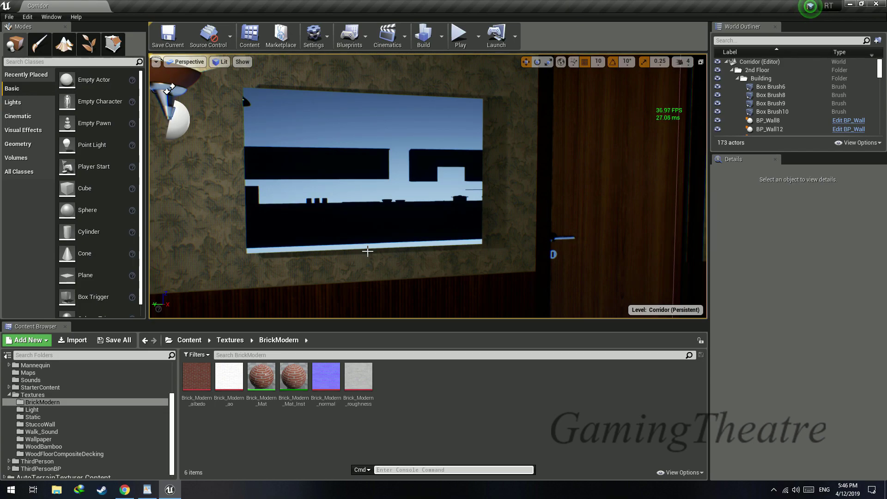
type("r")
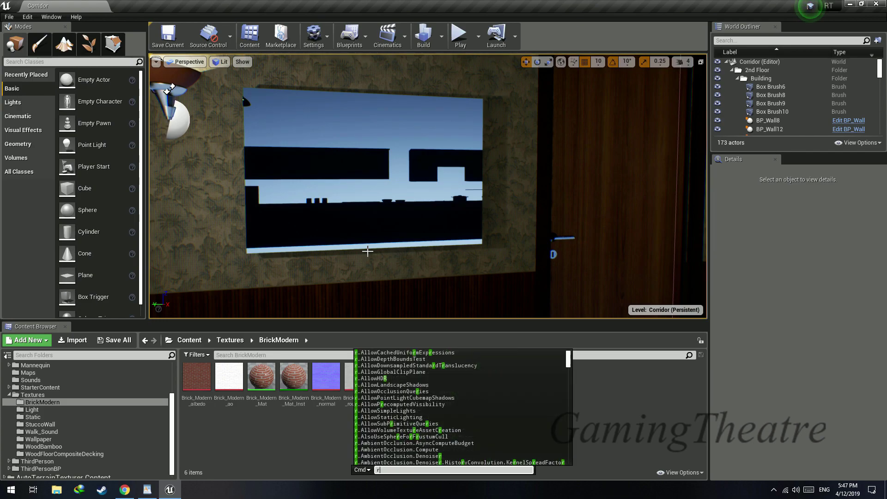
type(".RayTracing.")
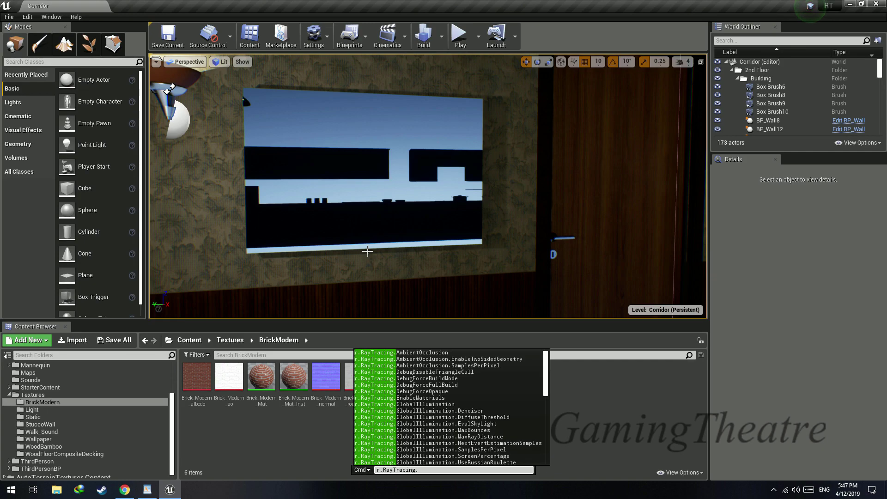
left_click(407, 397)
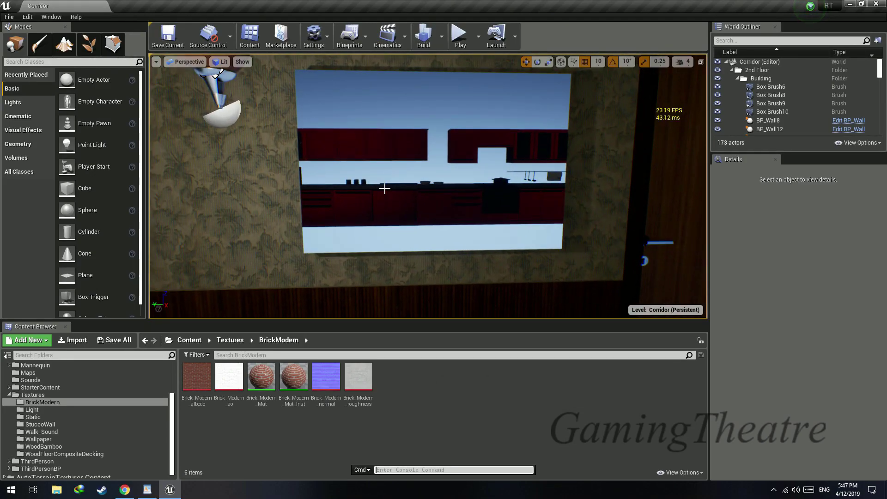
type("r.RayTracing.EnableMaterials 0")
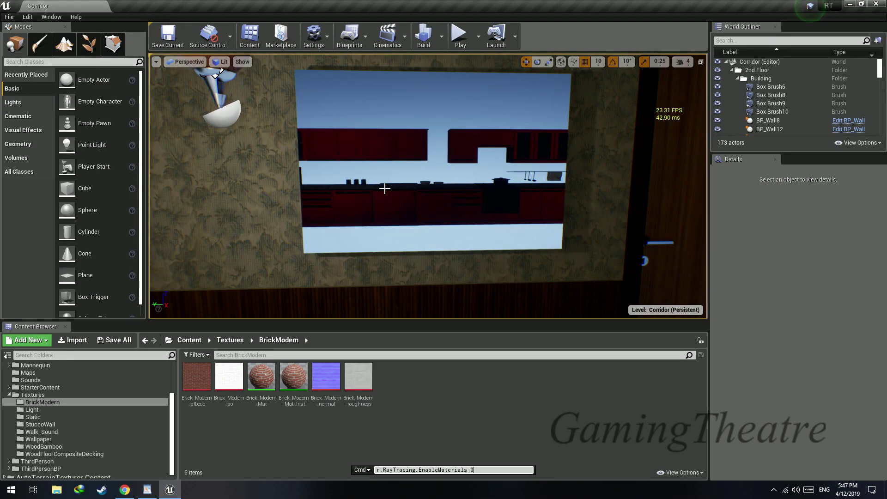
key("enter")
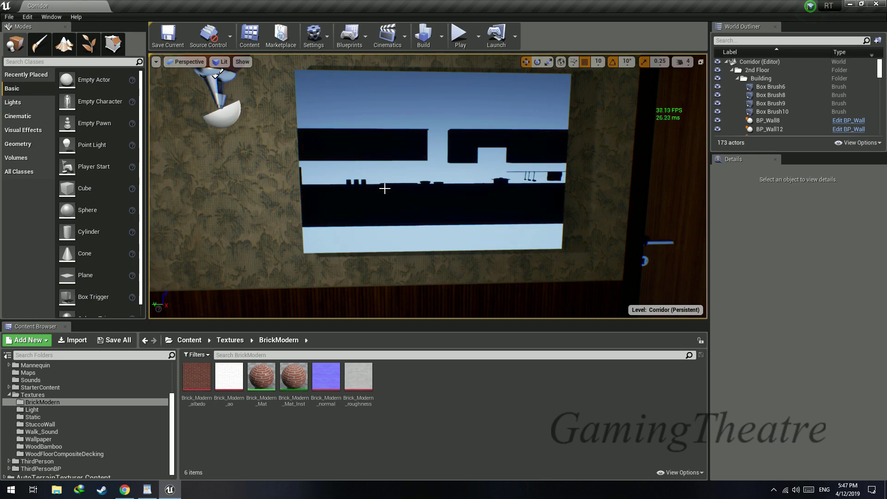
Recall the EnableMaterials command from the console history.
key("`")
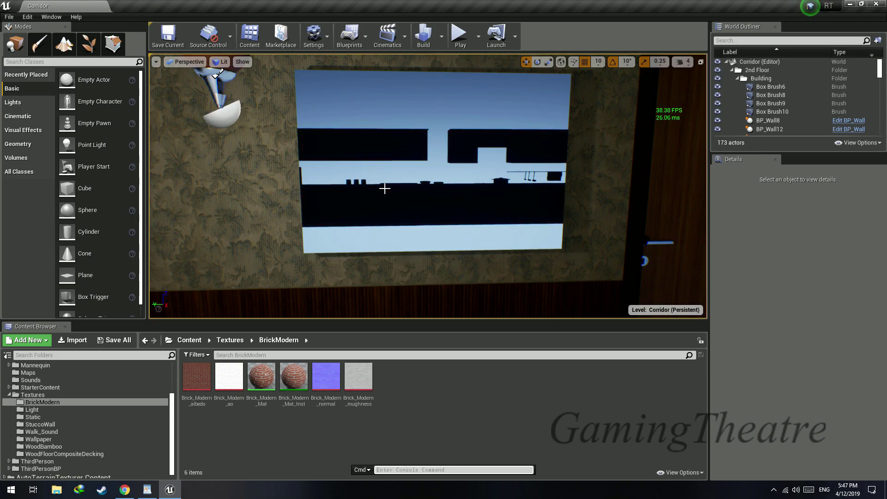
type("r.RayTracing.EnableMaterials")
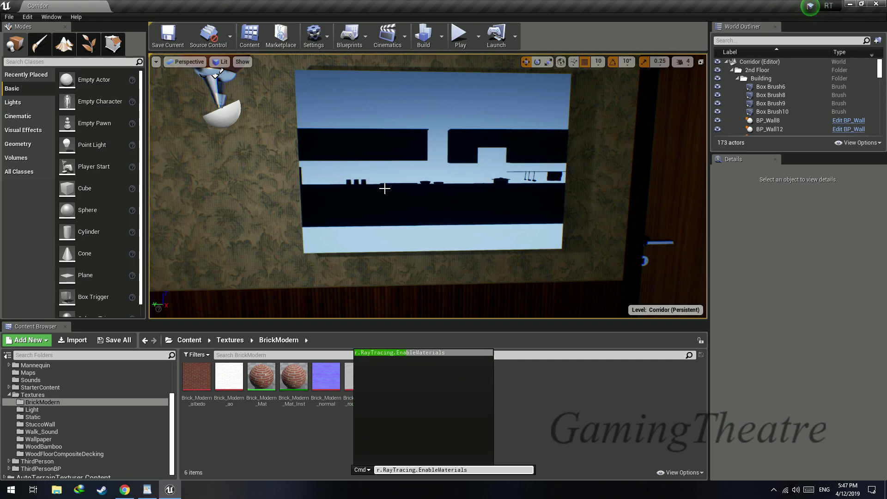
key("enter")
type("sky")
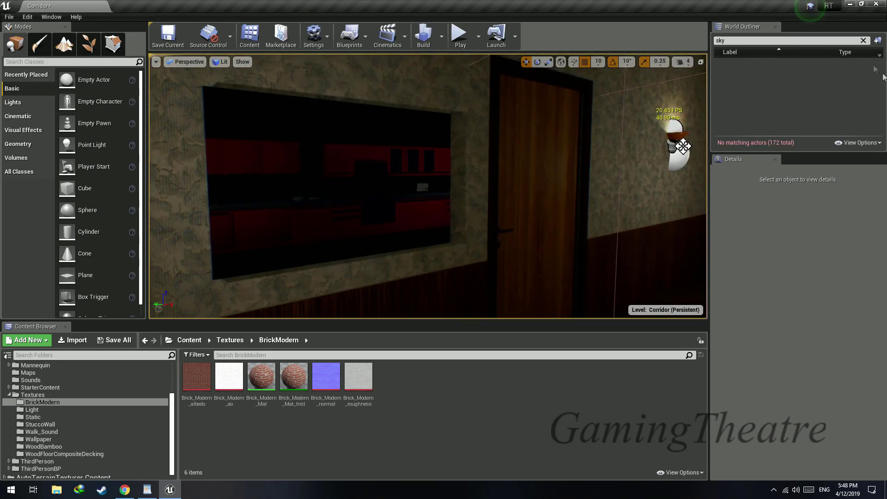
Search the World Outliner actors for 'sky', finding no matches.
left_click(763, 100)
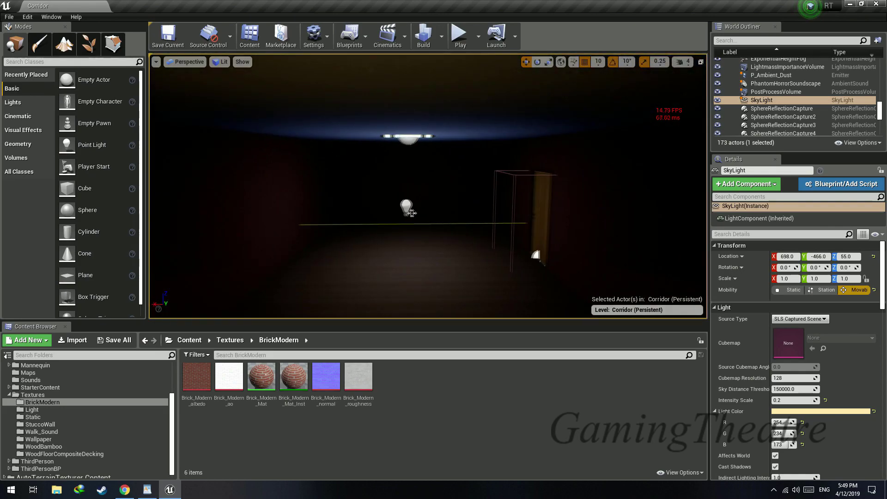
Start r.ray in the console, dismiss it and turn the view toward the marble countertop.
type("r.ray")
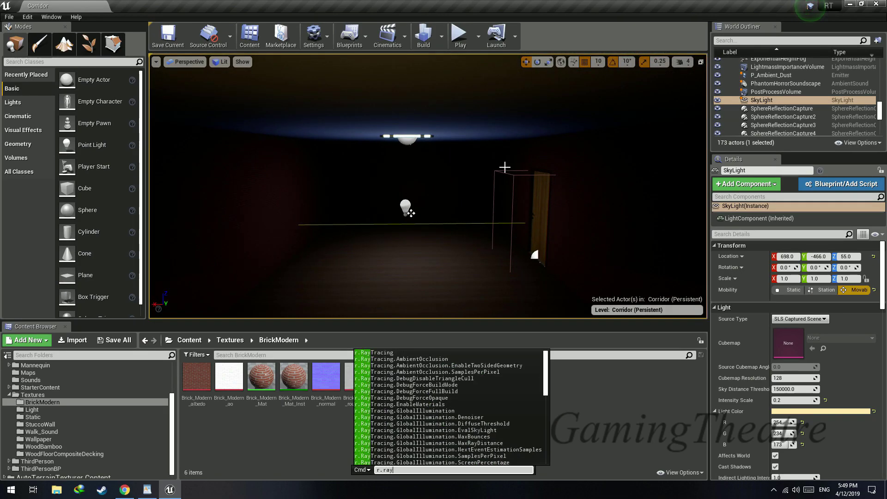
left_click(419, 404)
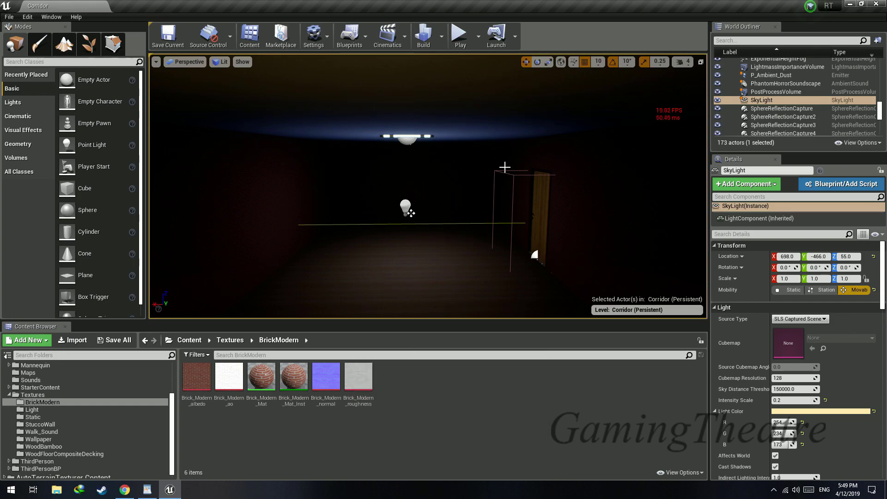
left_click_drag(505, 167, 670, 181)
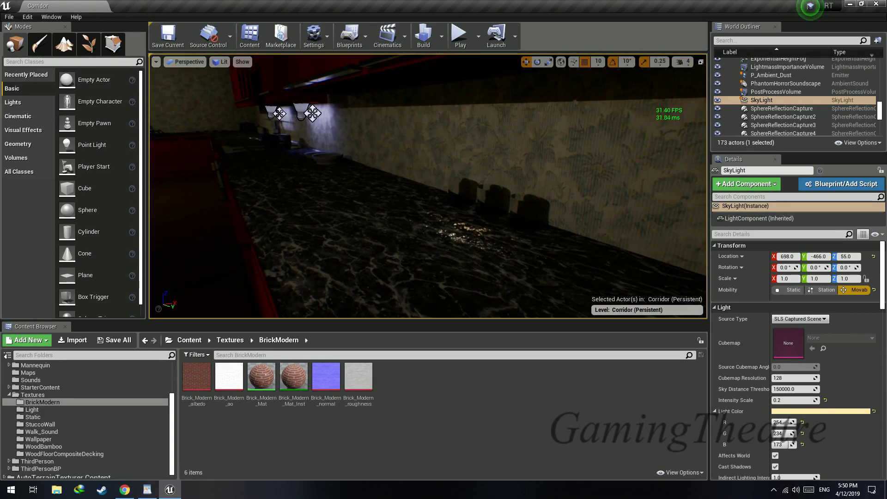
Toggle r.RayTracing.Shadows between 0 and 1 to compare frame rates in the corridor.
type("r.ray")
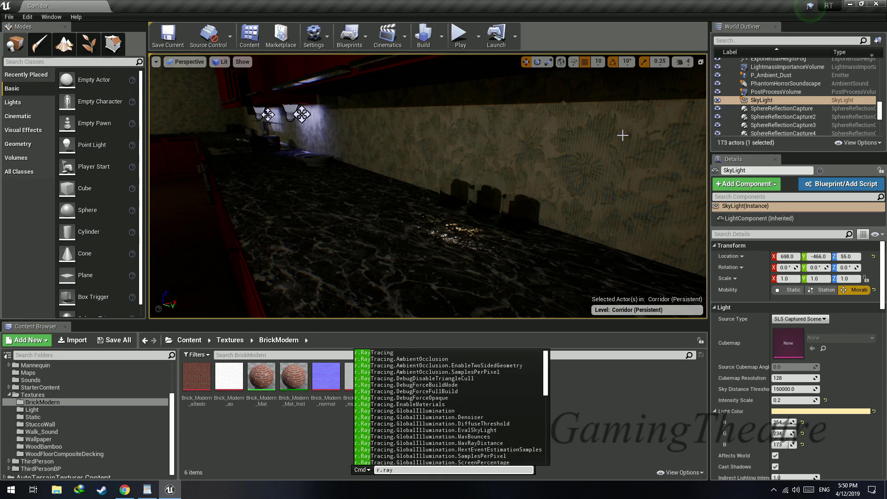
key("BackSpace")
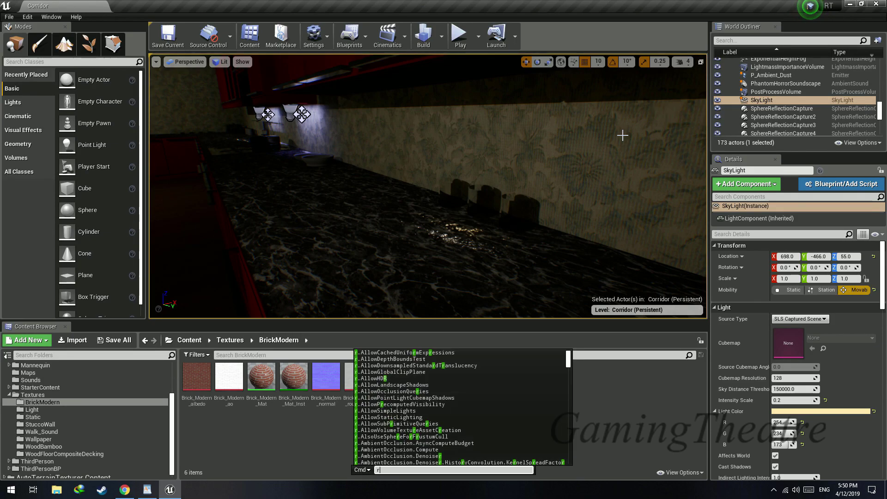
type("r.RayTracing.Shadows 0")
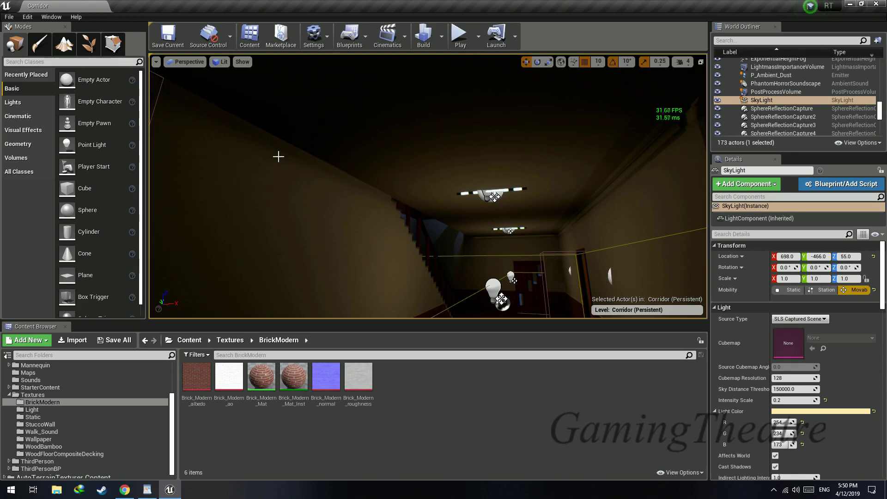
type("r.RayTracing.Shadows 1")
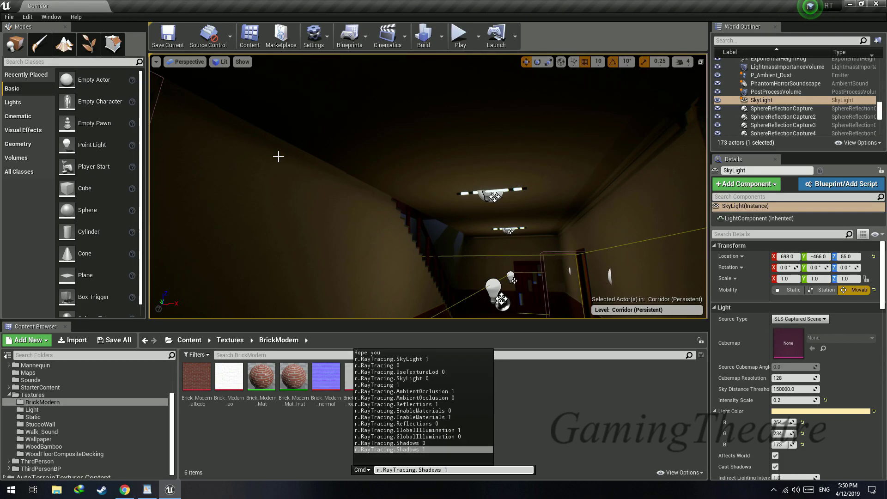
type("r.RayTracing.Shadows 0")
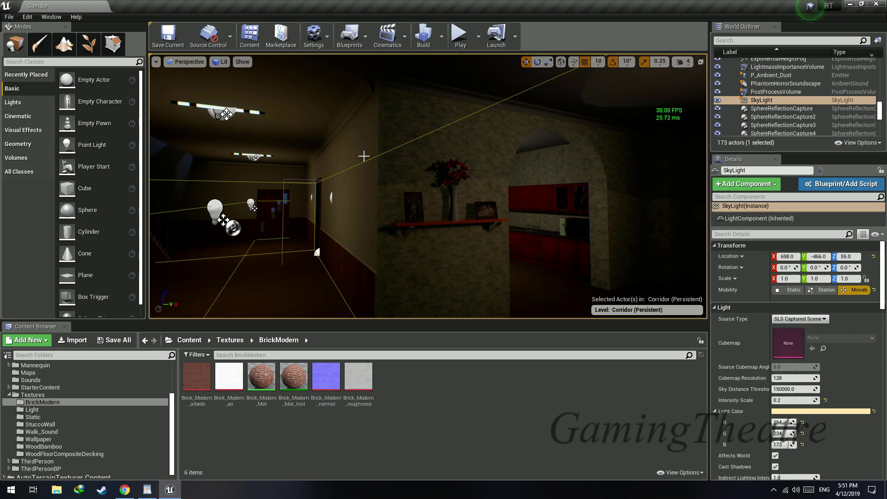
Toggle ray-traced shadows once more, finishing with r.RayTracing.Shadows 0.
type("r.RayTracing.Shadows 1")
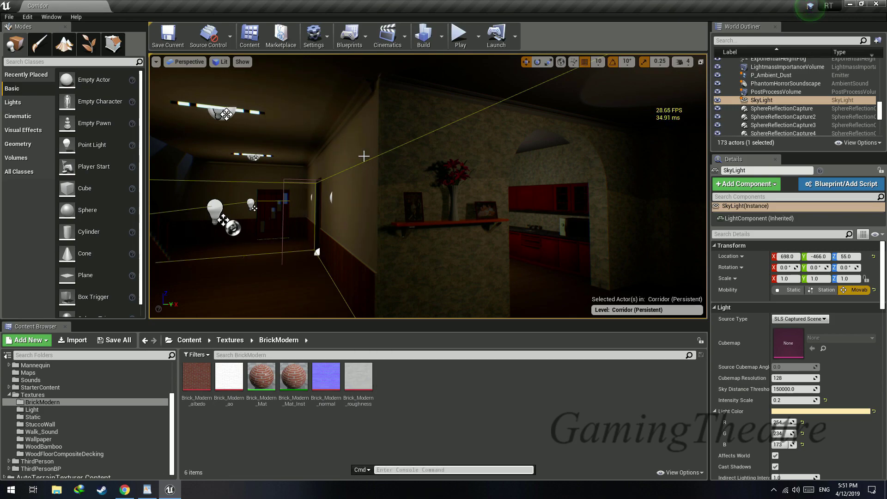
type("r.RayTracing.Shadows 0")
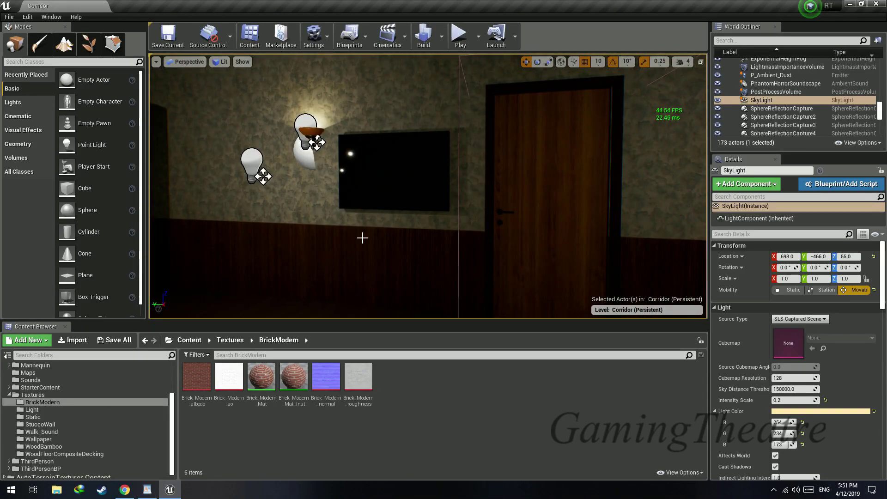
Enter r.RayTracing in the console before selecting the Hitachi TV mesh.
key("`")
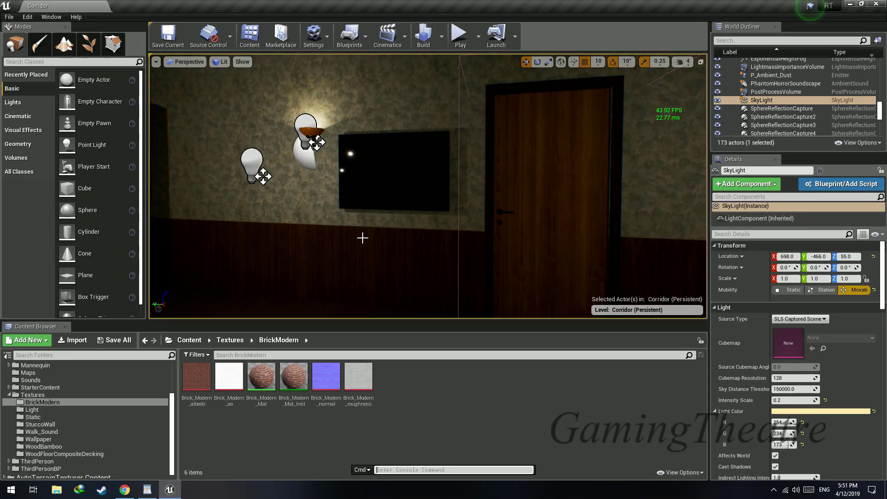
type("r.RayTracing")
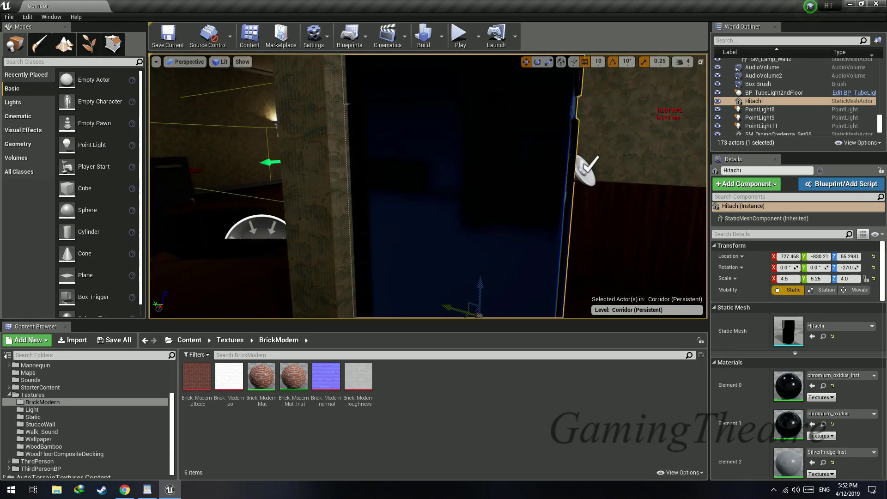
Edit chromium_oxidus_Inst from Element 0 and override its Roughness with -1.775369.
double_click(787, 386)
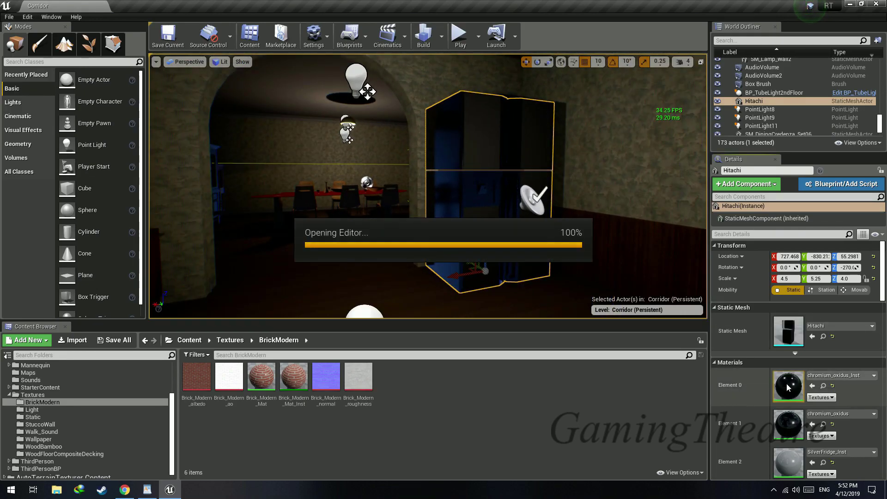
double_click(787, 386)
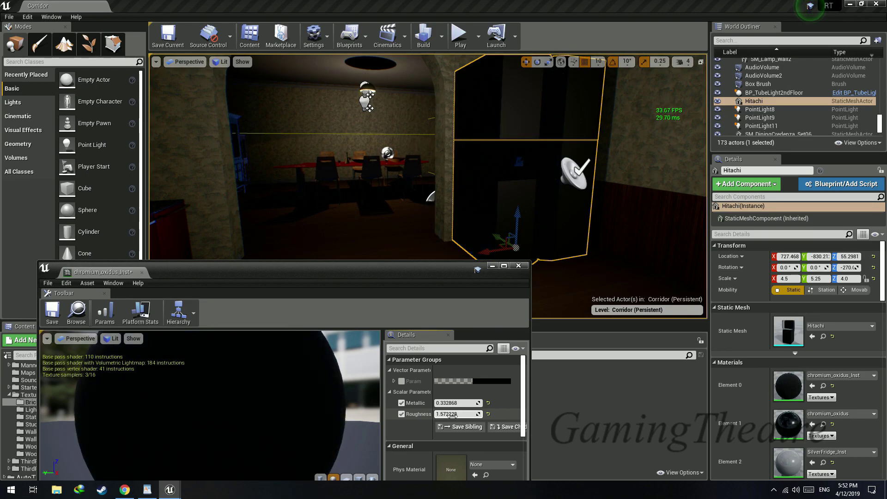
type("-1.775369")
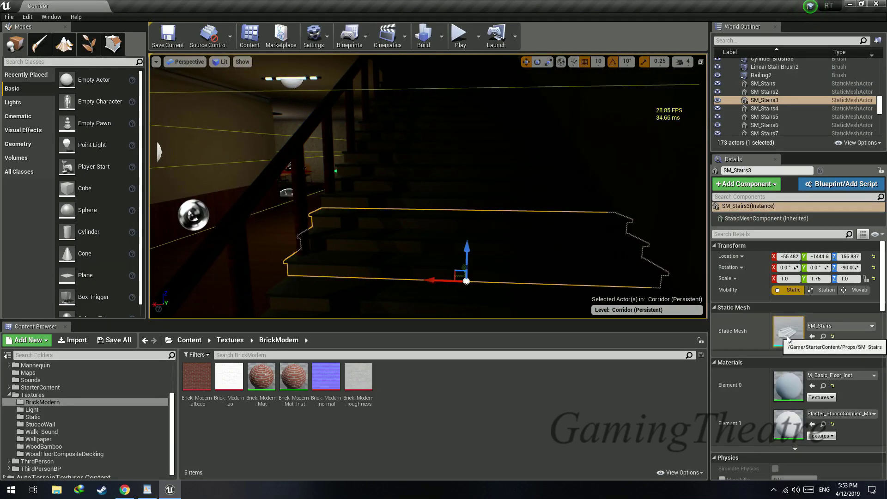
Edit M_Basic_Floor_Inst and test roughness overrides of 0.0 and 1.0 on the stairs.
double_click(788, 331)
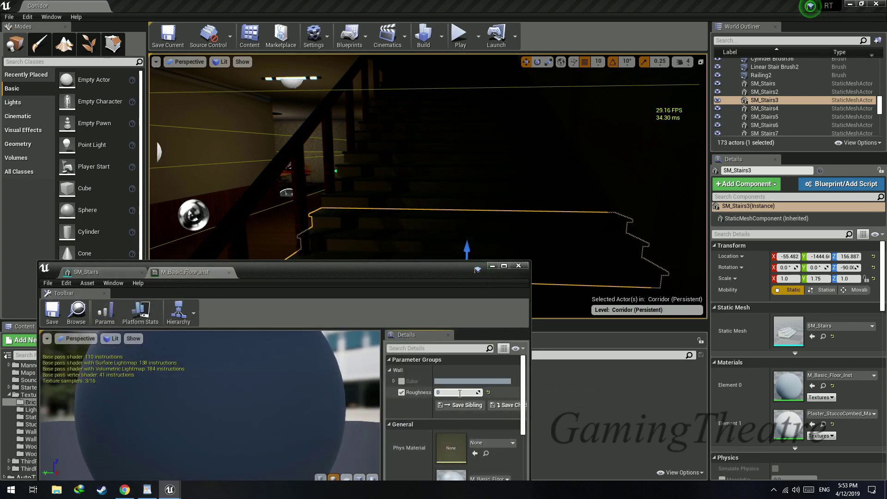
type("0.0")
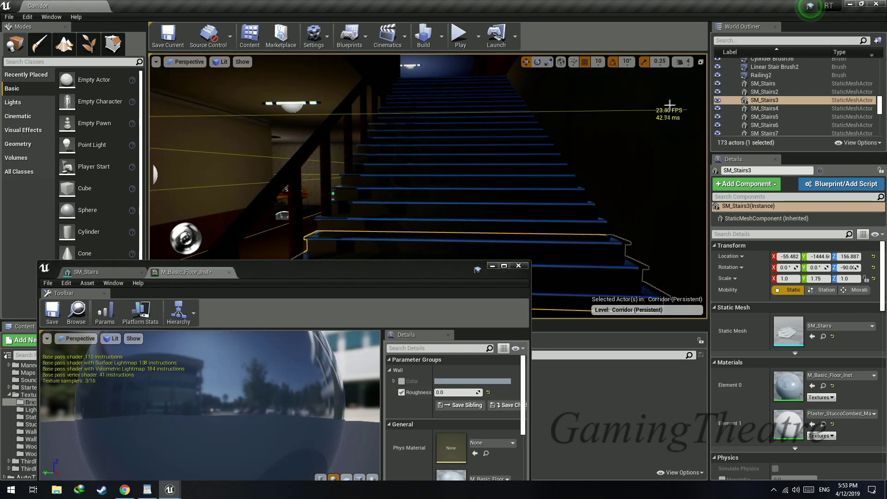
left_click(458, 392)
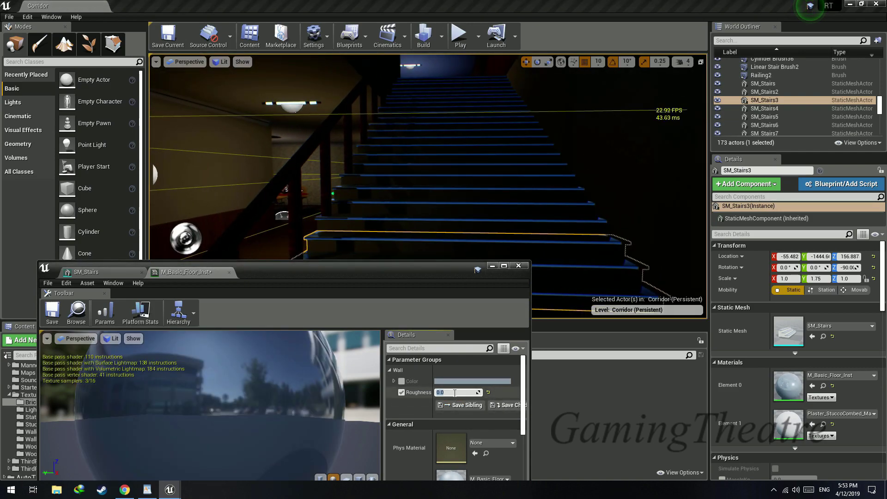
type("1.0")
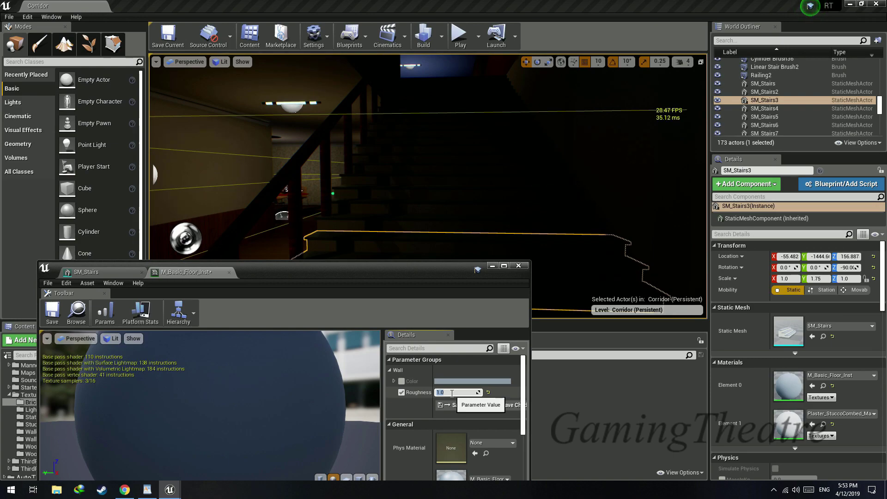
type("0")
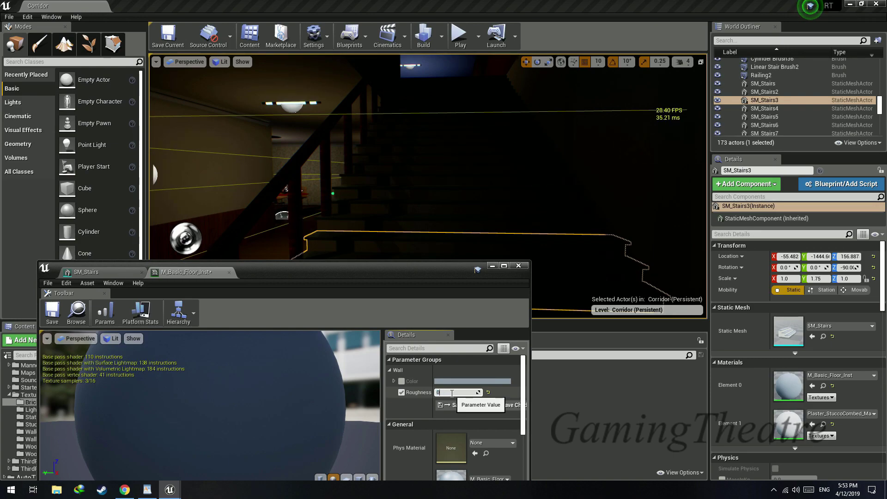
type("0.0")
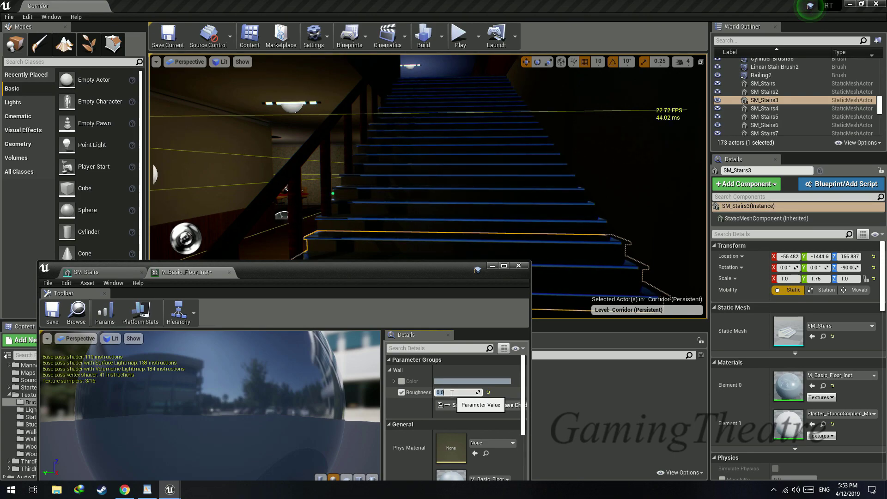
Compare roughness 0.5, 0 and 1.0, settle on 1.0, and close the material instance.
type(".5")
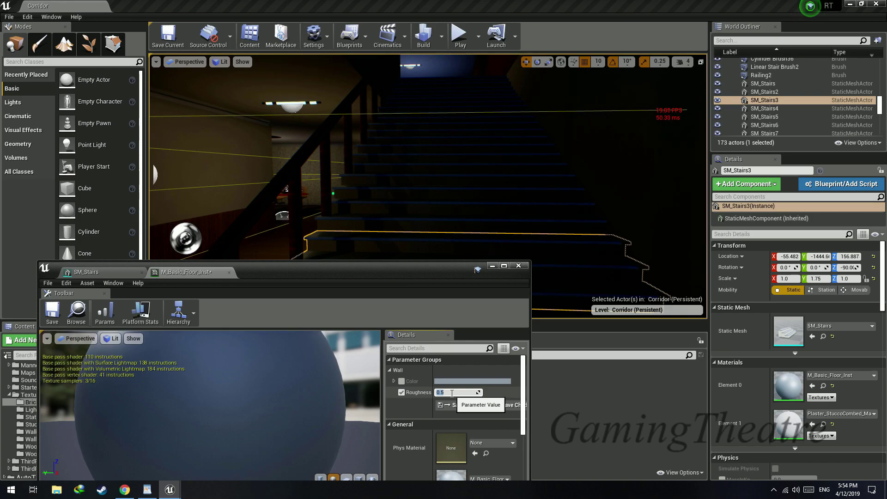
type("0")
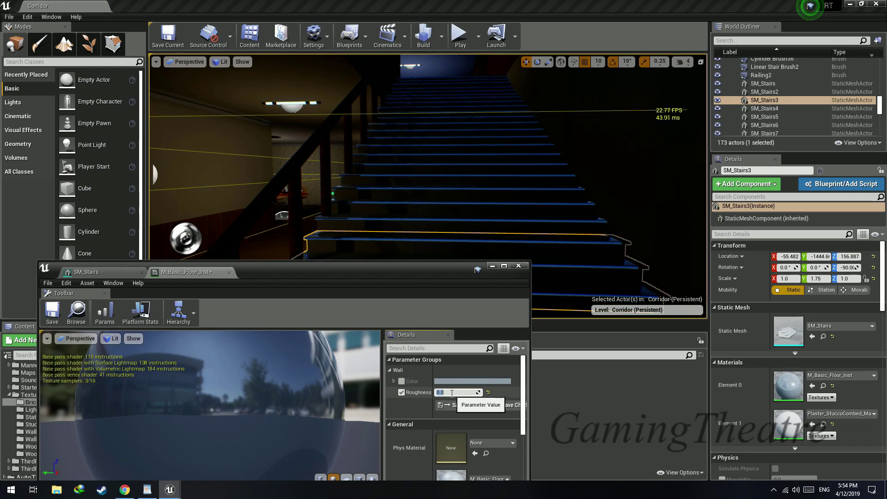
type("1.0")
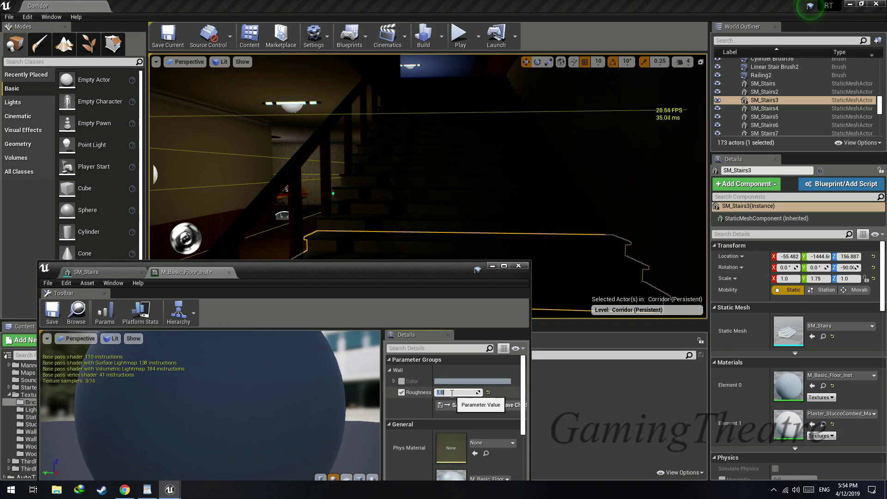
type("0.5")
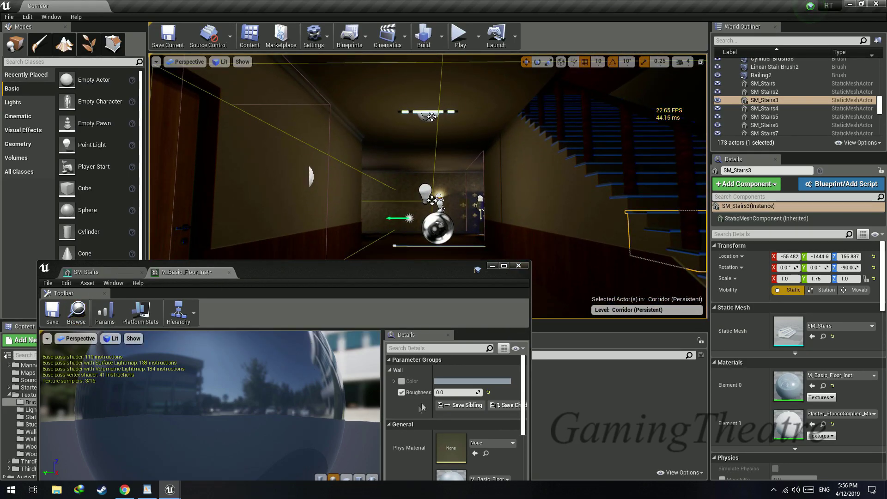
type("1.0")
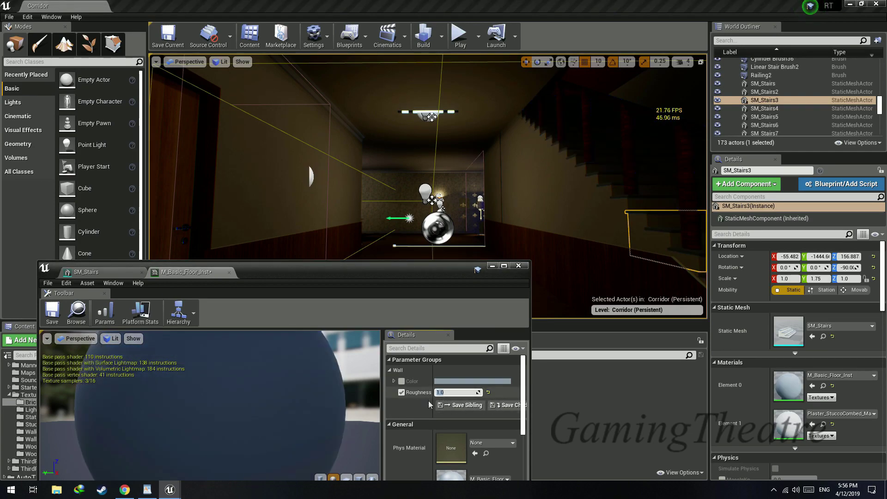
left_click(52, 311)
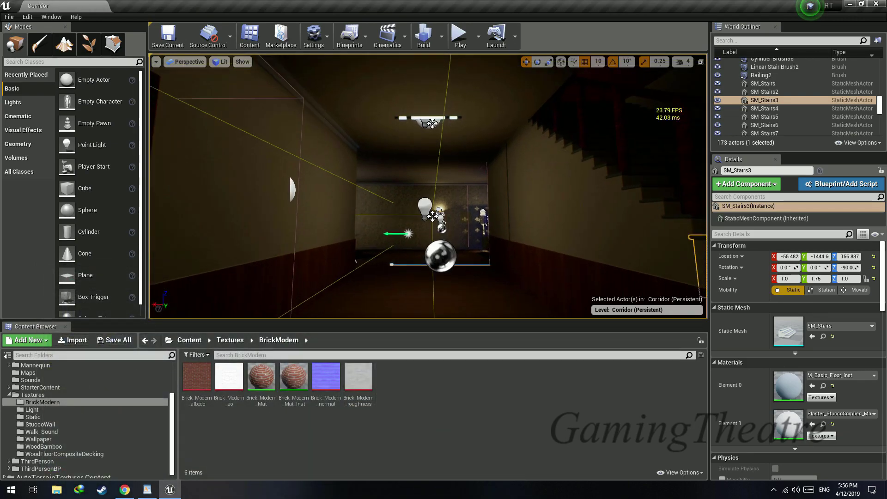
Run r.RayTracing.AmbientOcclusion 1 to enable ray-traced ambient occlusion in the corridor.
type("r.RayTracing.AmbientOcclusion 1")
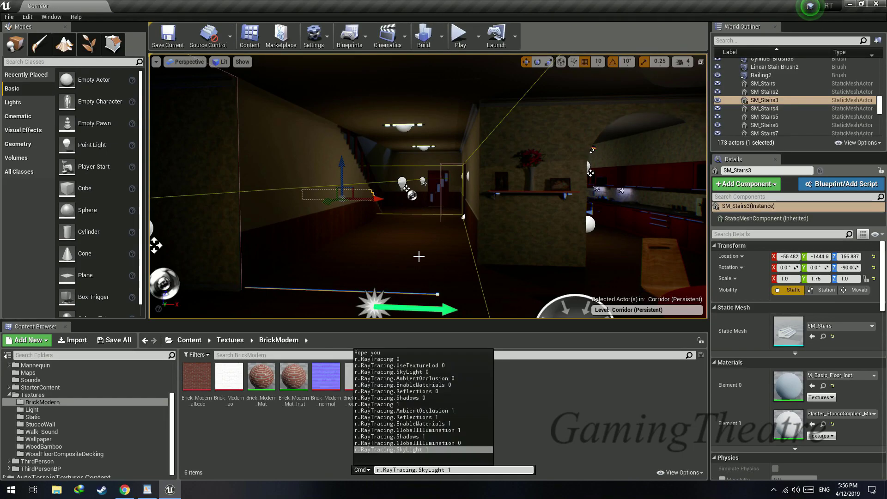
key("enter")
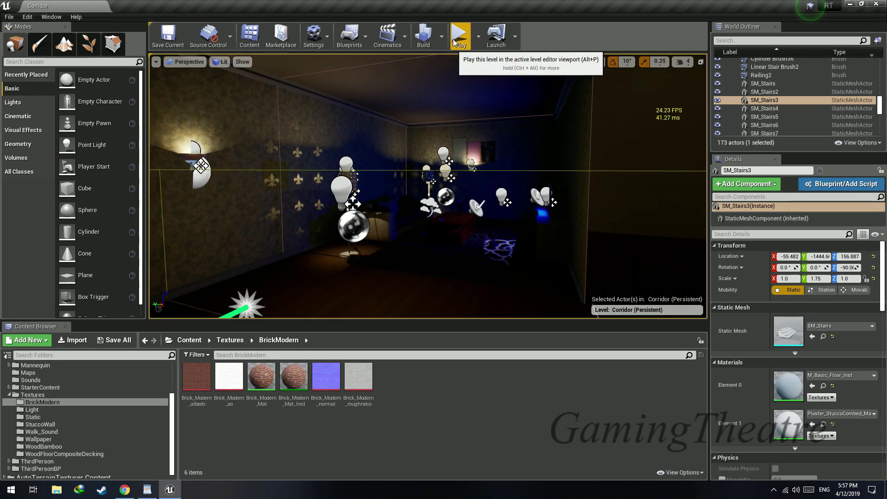
Start a Play In Editor session of the Corridor level and walk down the staircase.
left_click(460, 36)
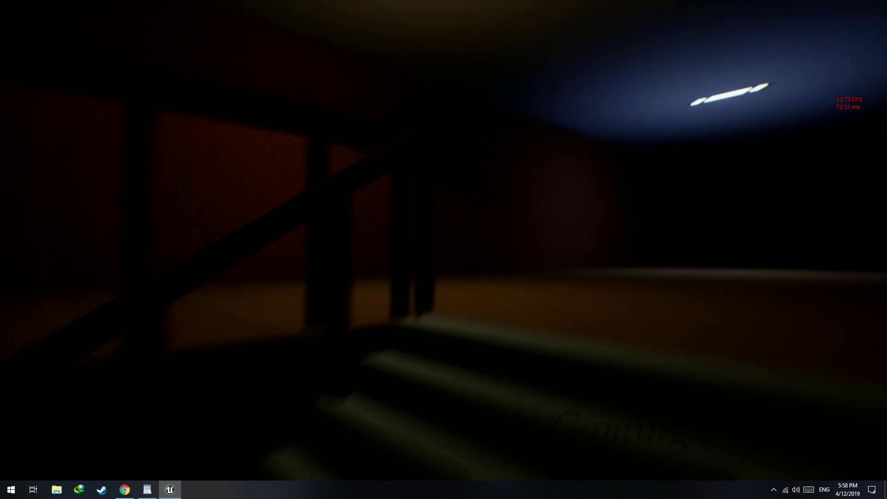
mouse_move(443, 250)
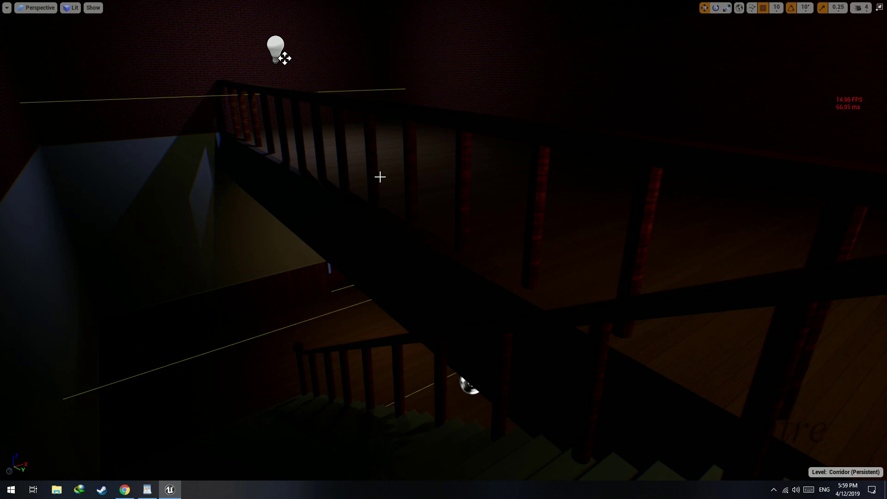
Browse the console suggestions for r.RayTracing. up to r.RayTracing.am.
key("`")
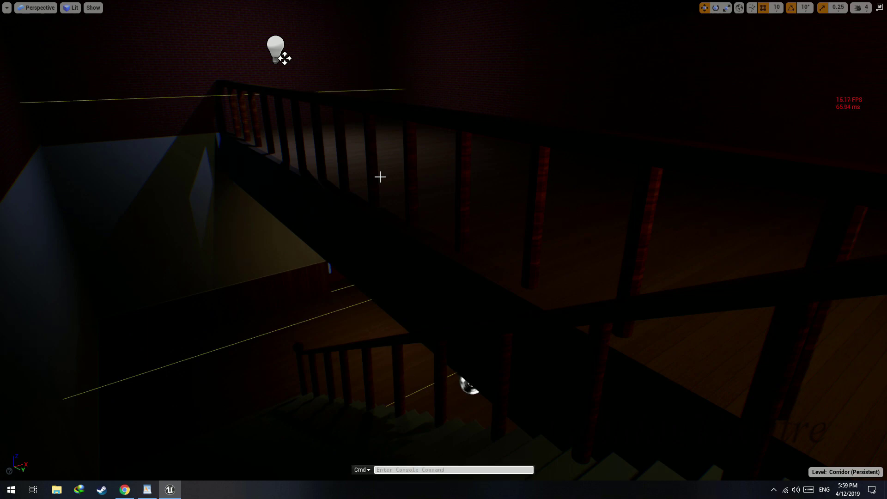
type("r")
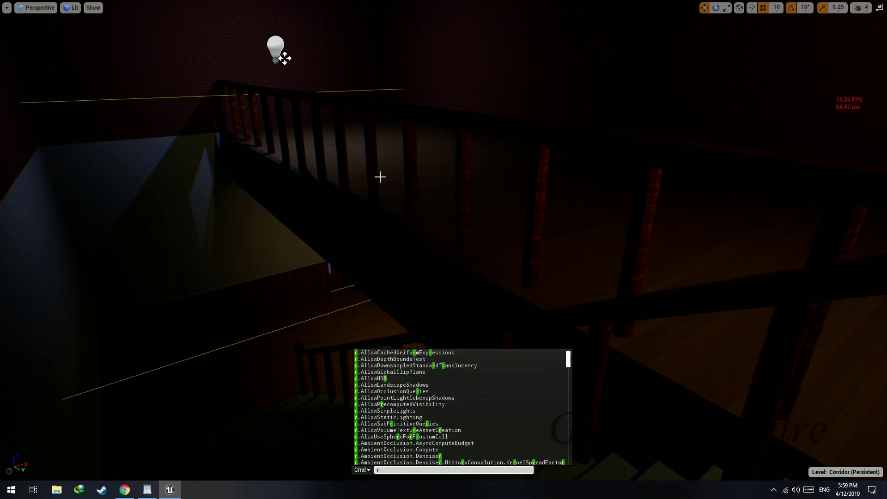
type(".RayTracing")
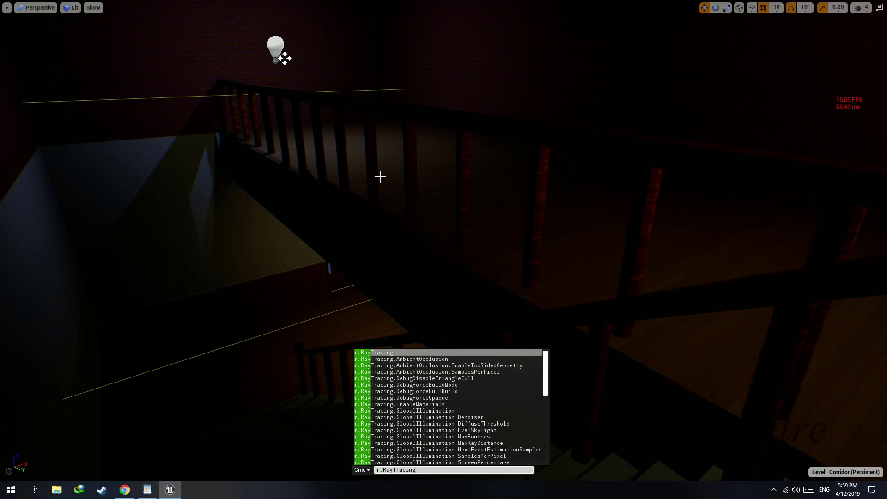
type(".")
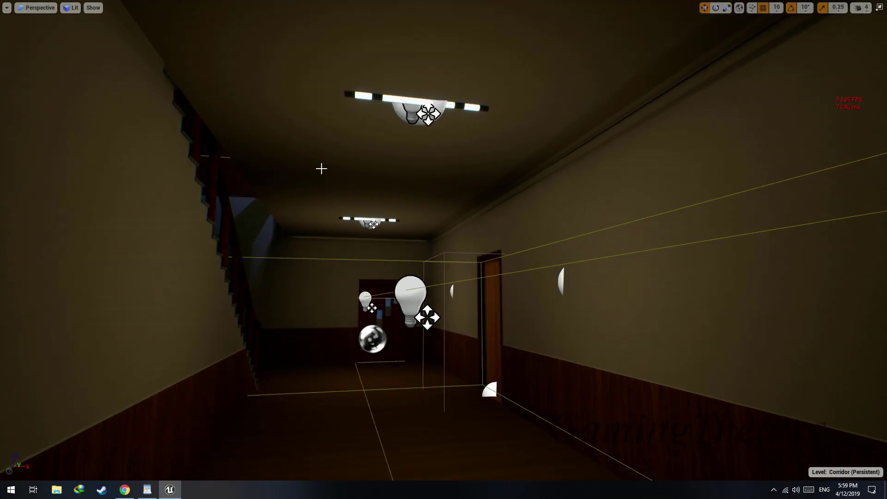
type("r.RayTracing.am")
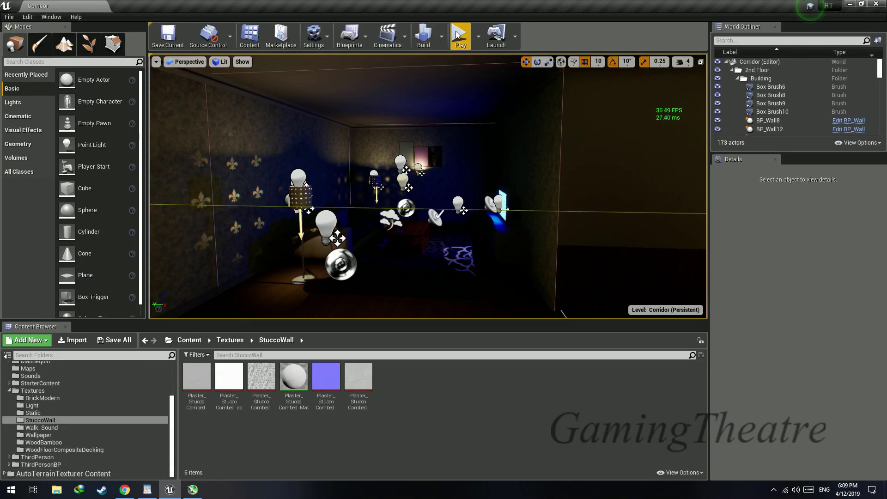
Play the Corridor level again, walking the dark halls into the dining room.
left_click(459, 35)
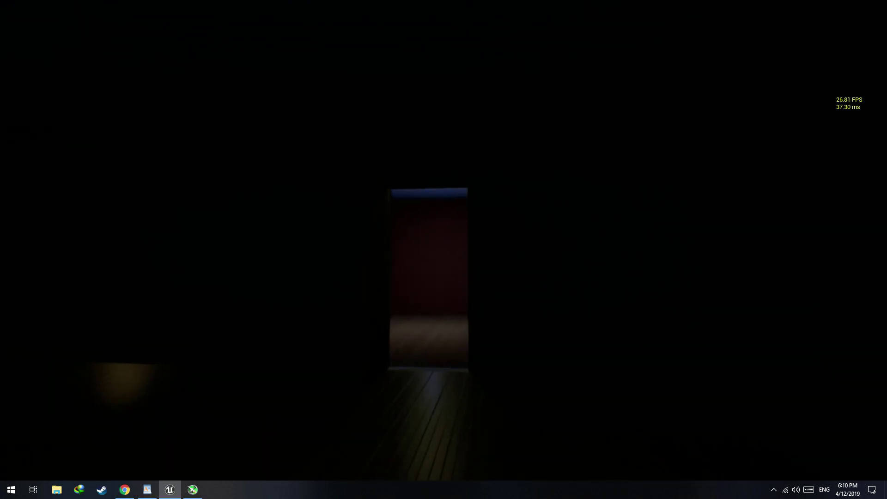
mouse_move(443, 250)
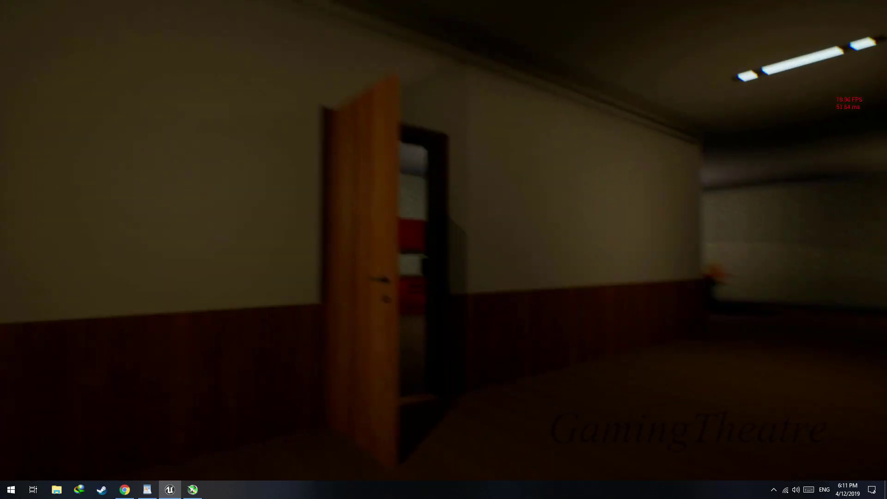
mouse_move(443, 250)
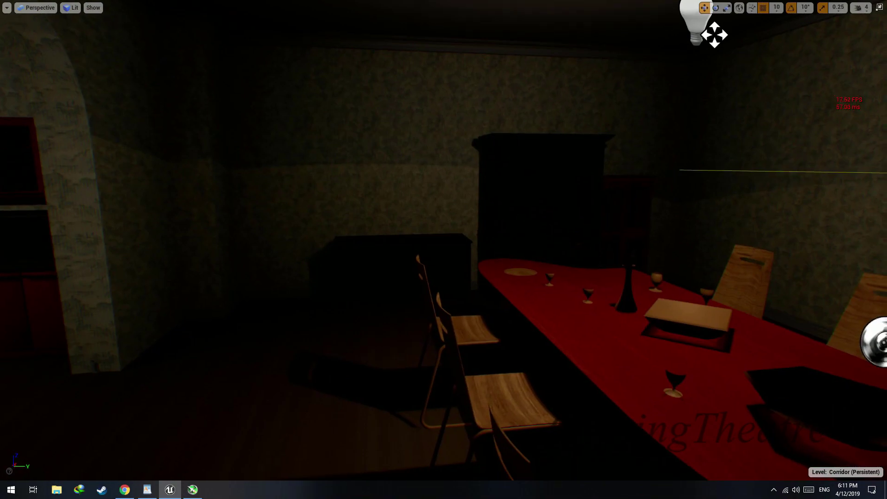
Start Play In Editor on ThirdPersonExampleMap's landscape level.
left_click(484, 36)
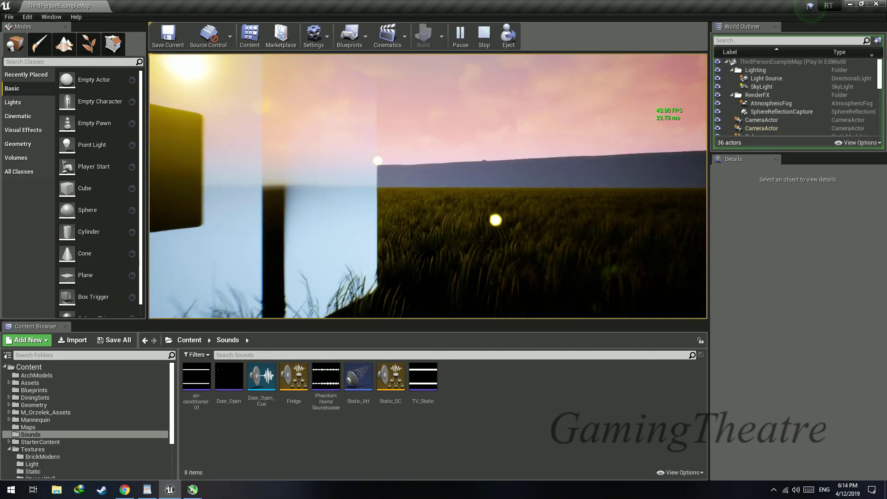
Stop play, search the World Outliner for 'post' and select the PostProcessVolume.
left_click(483, 35)
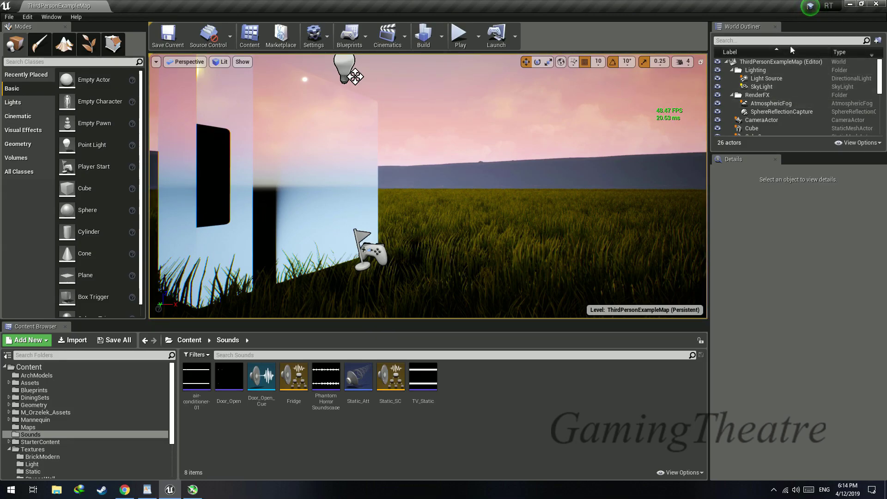
type("post")
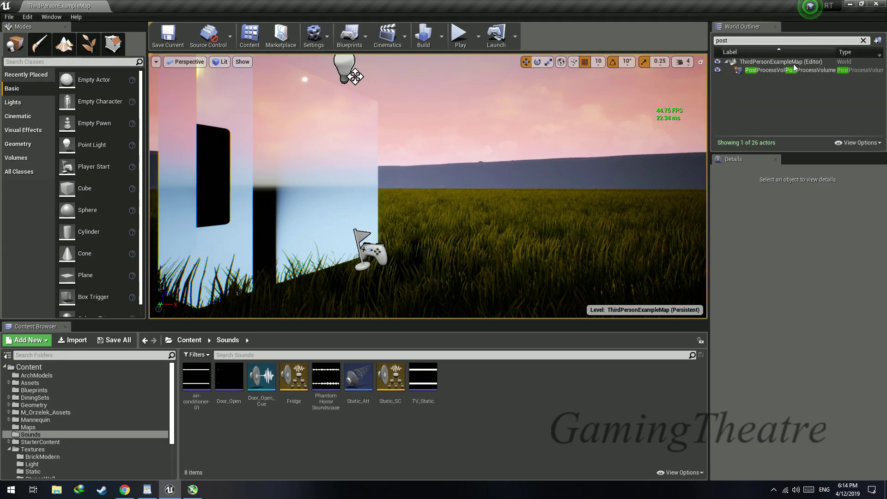
left_click(792, 70)
type("10")
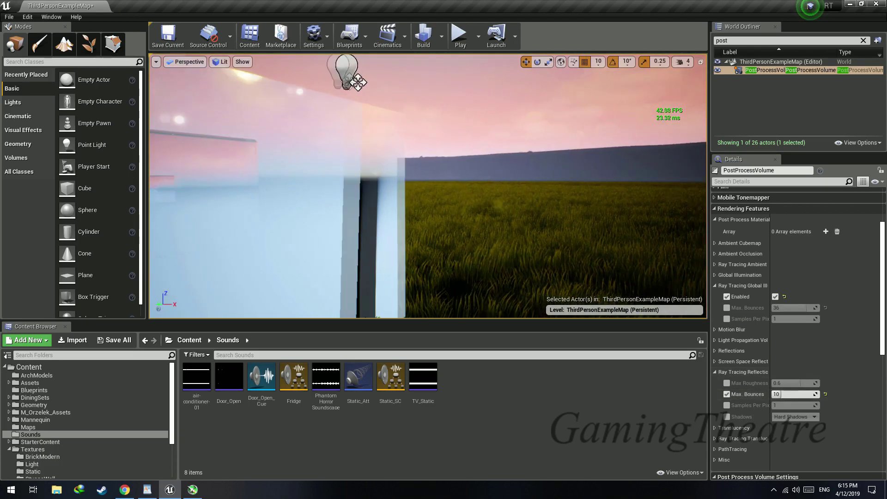
Raise Ray Tracing Reflections Max. Bounces on the PostProcessVolume and play the mirrored map.
left_click(459, 33)
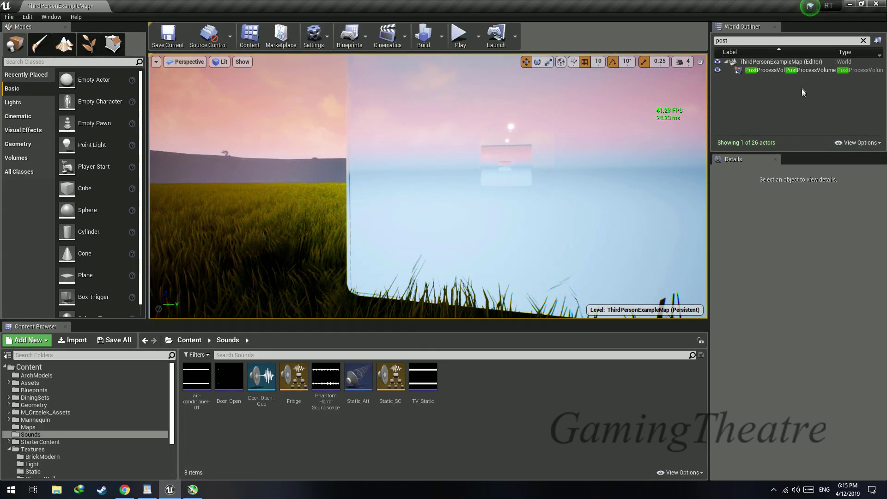
left_click(803, 70)
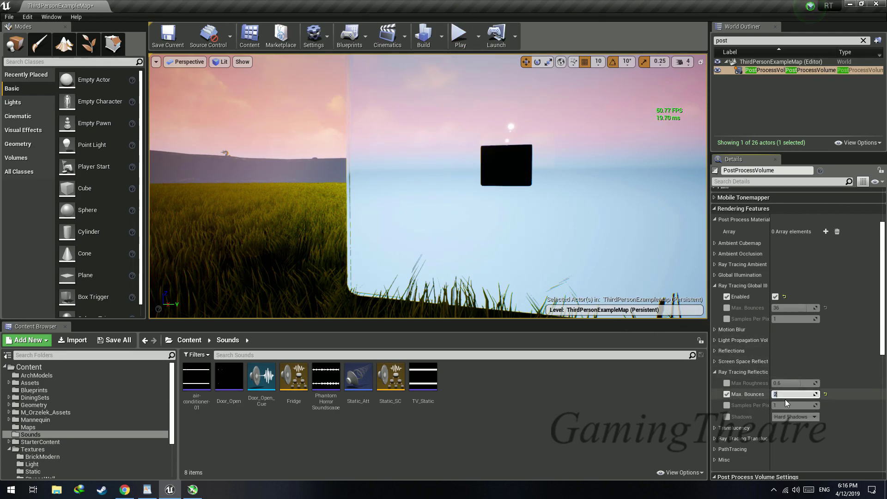
left_click(792, 393)
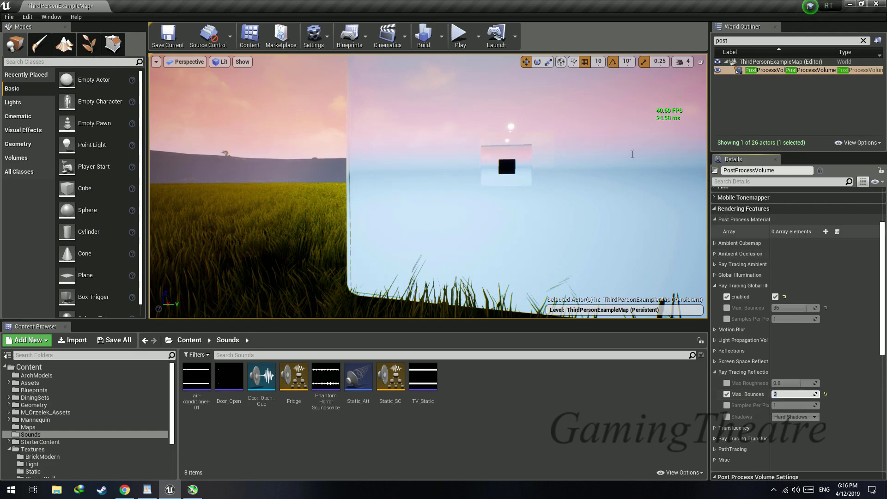
left_click(459, 35)
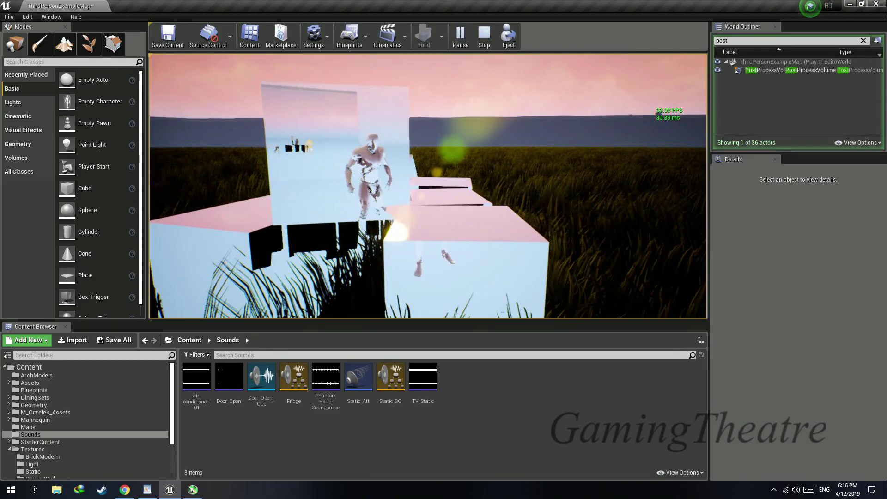
Stop the reflective-level play session, play-test ThirdPersonExampleMap's sunset landscape, then stop back into the editor.
left_click(483, 36)
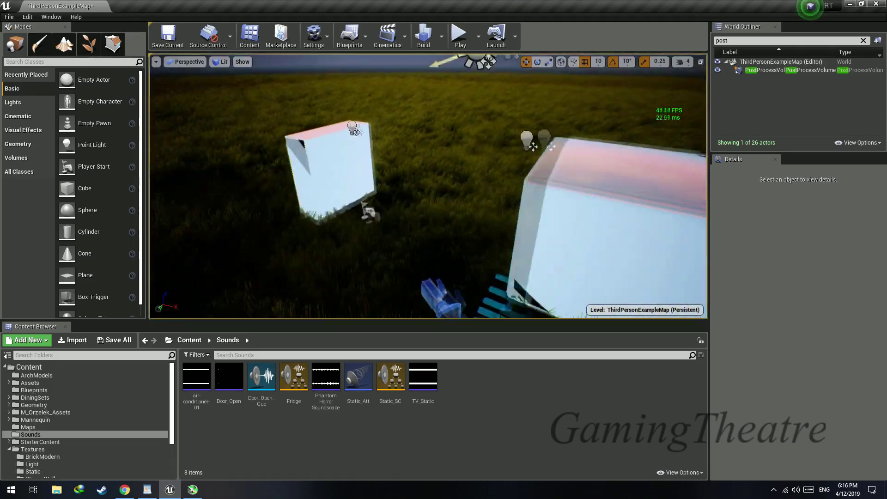
left_click(459, 32)
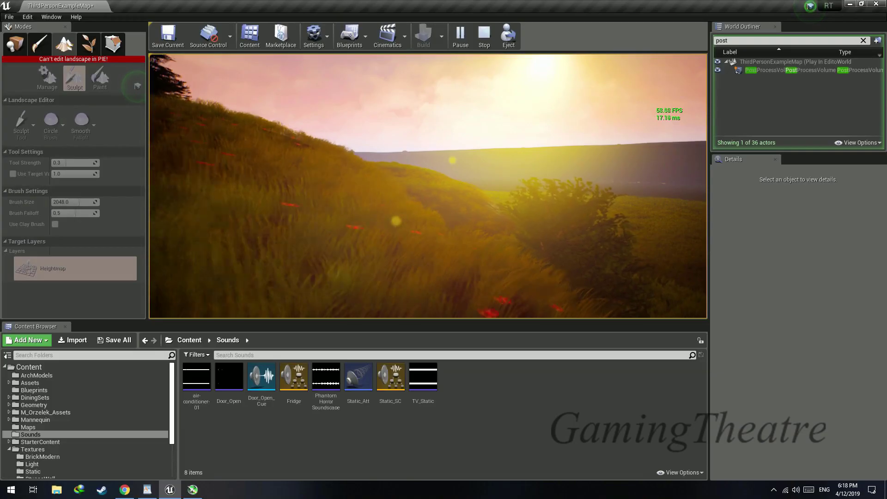
left_click(482, 35)
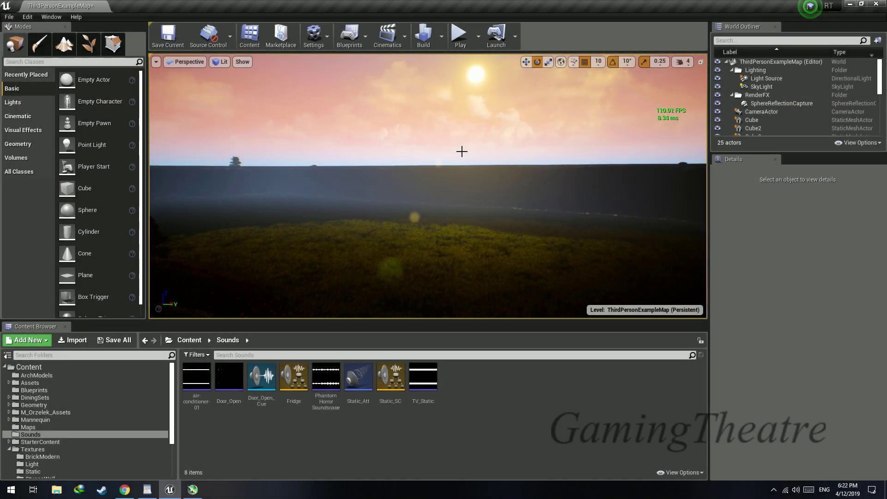